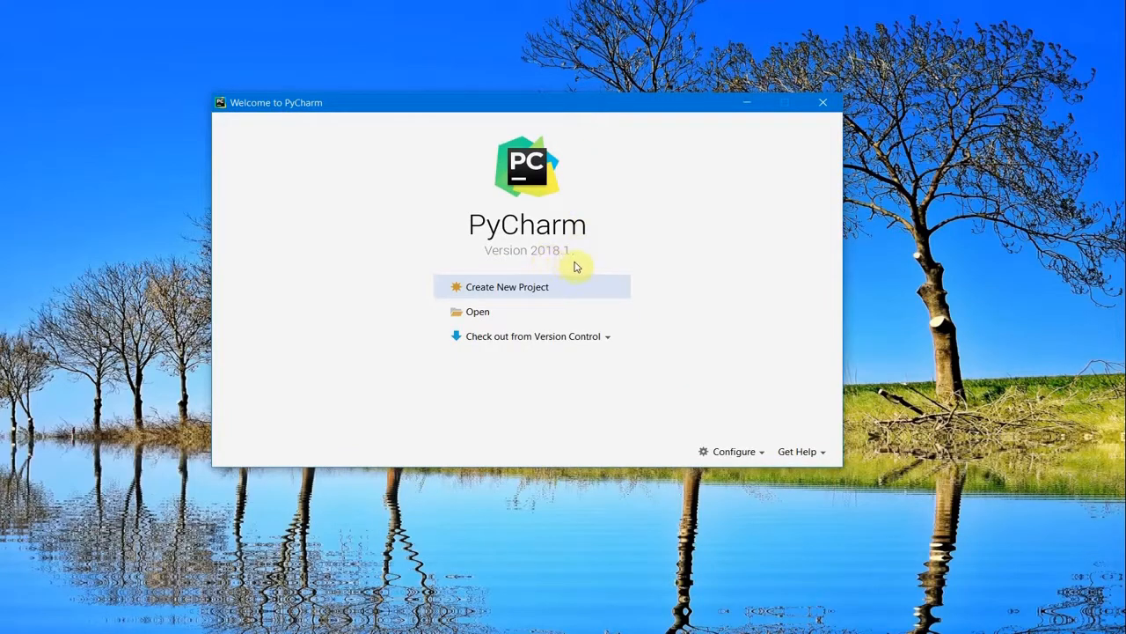
pyautogui.moveTo(588, 113)
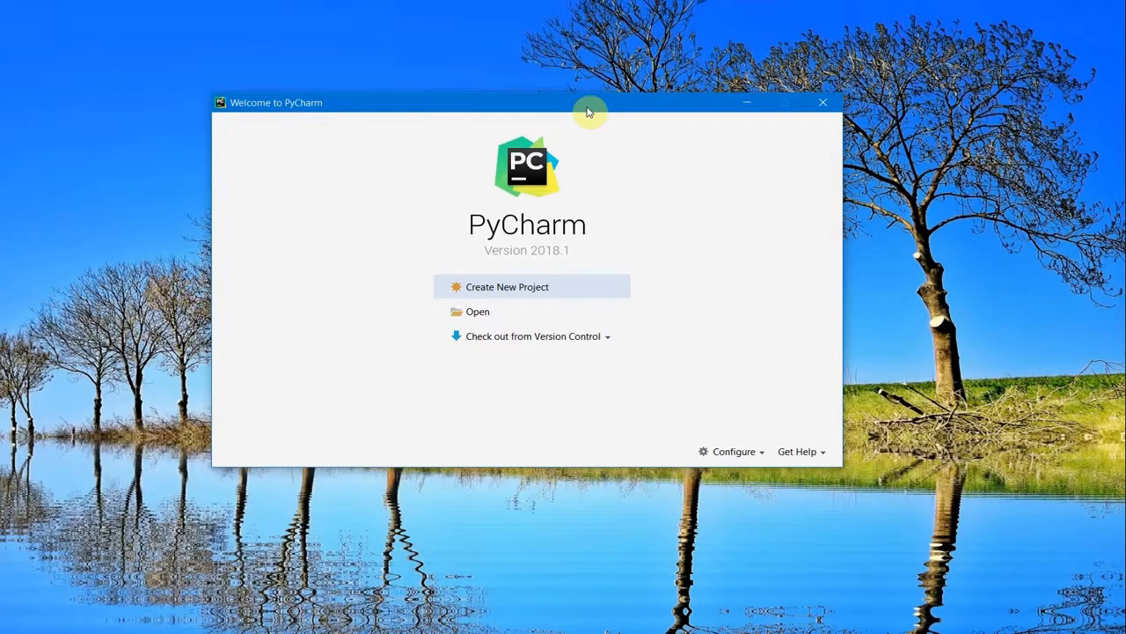
pyautogui.moveTo(632, 290)
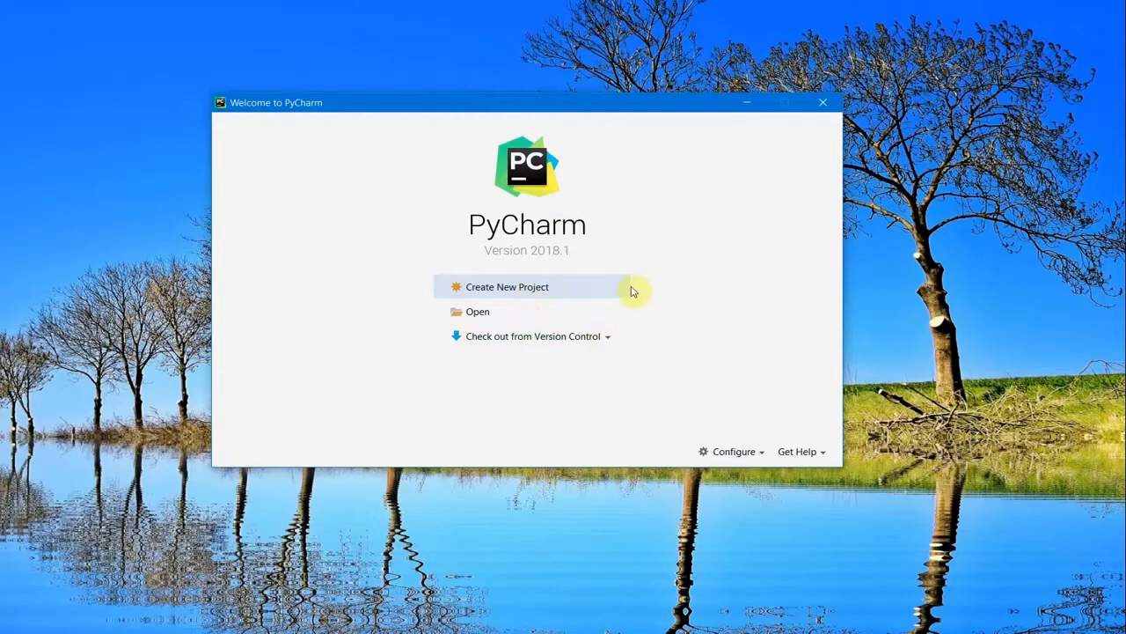
pyautogui.moveTo(494, 320)
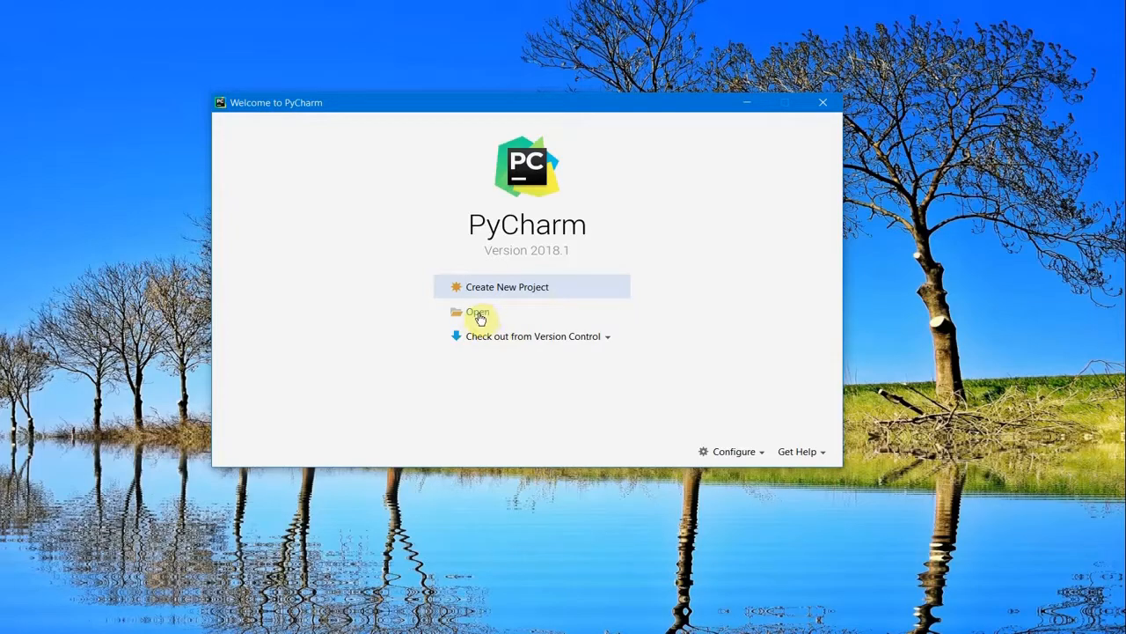
pyautogui.moveTo(607, 344)
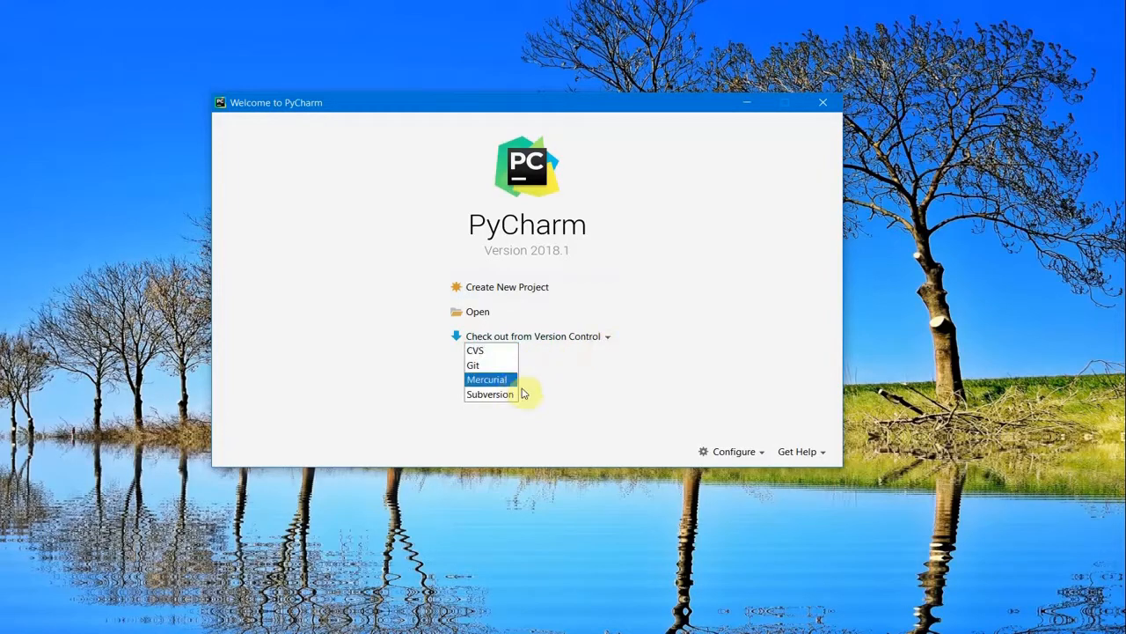
# - Look at the welcome screen's Configure options and dismiss them without choosing any
pyautogui.click(736, 451)
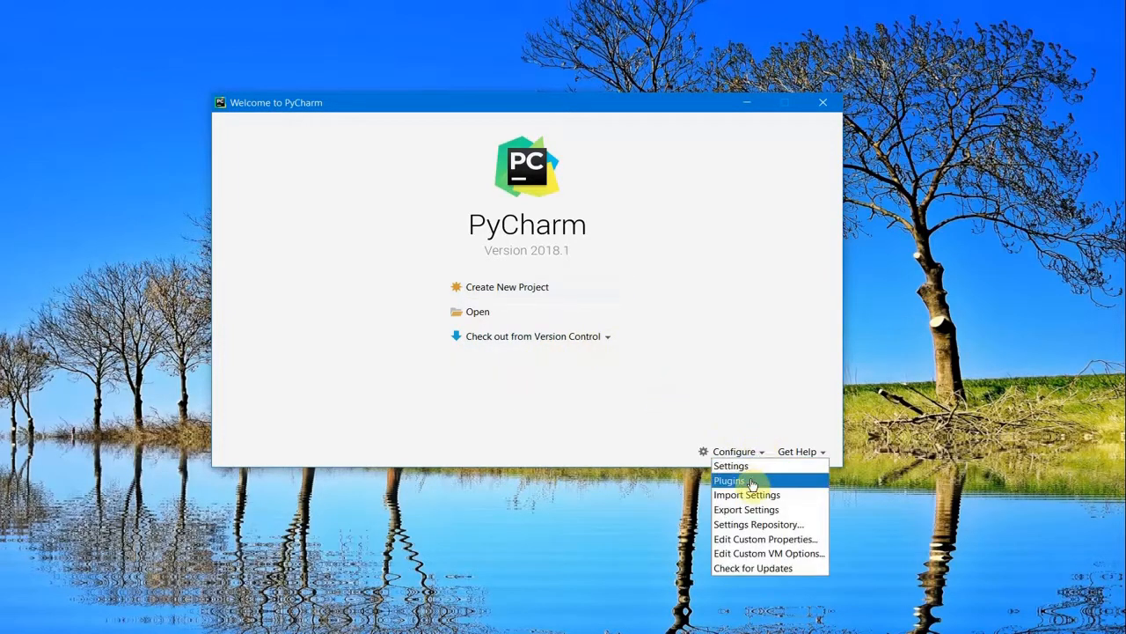
pyautogui.moveTo(738, 475)
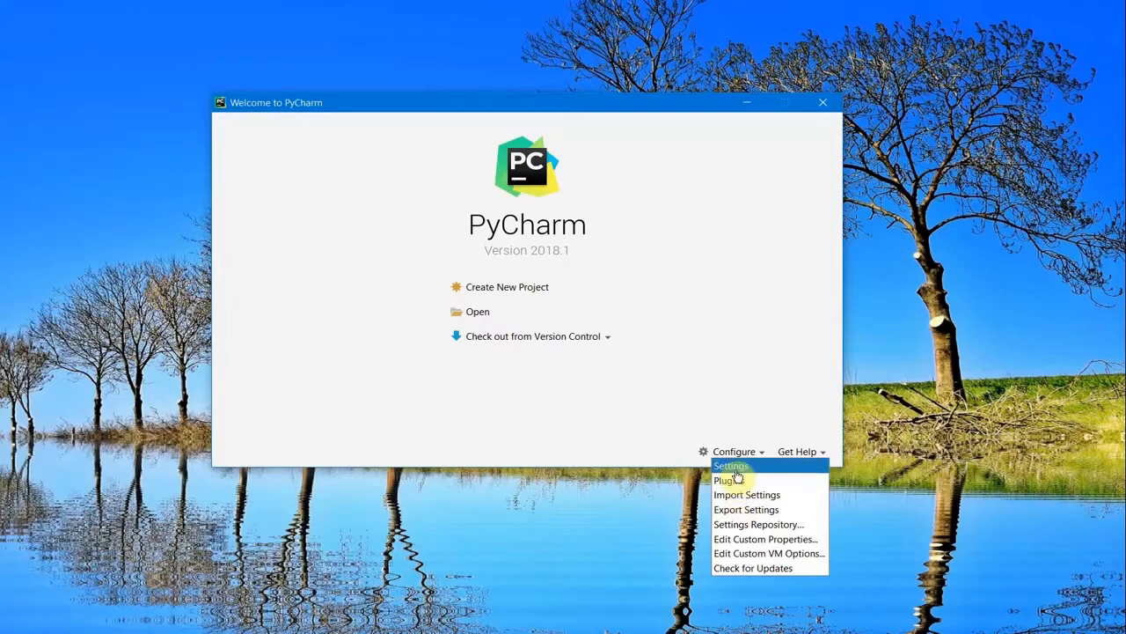
pyautogui.moveTo(755, 539)
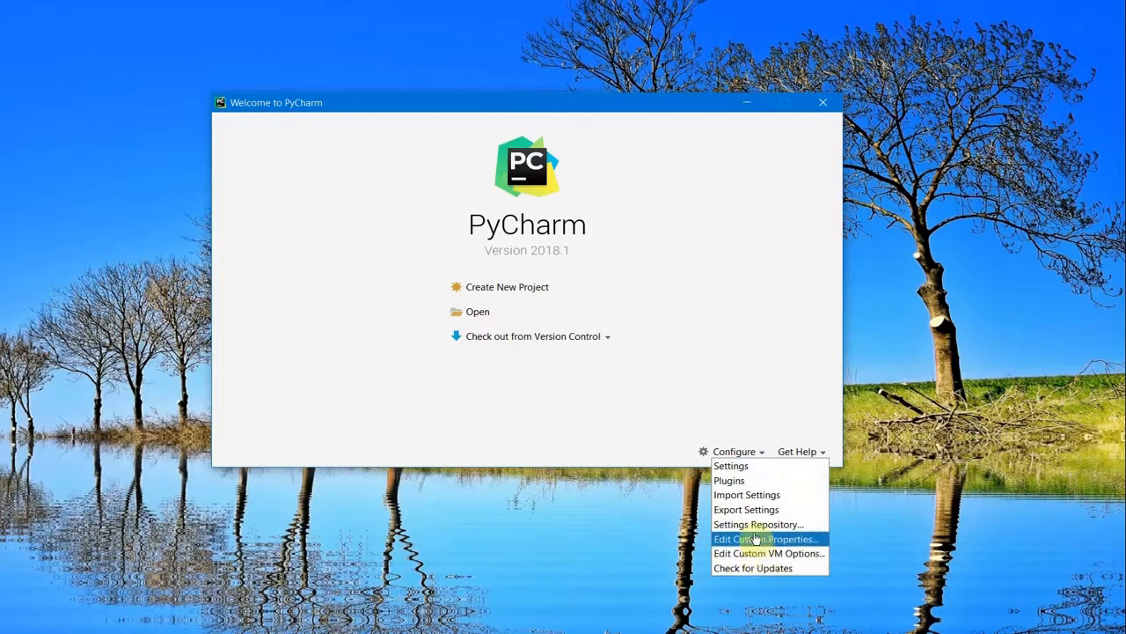
pyautogui.click(704, 320)
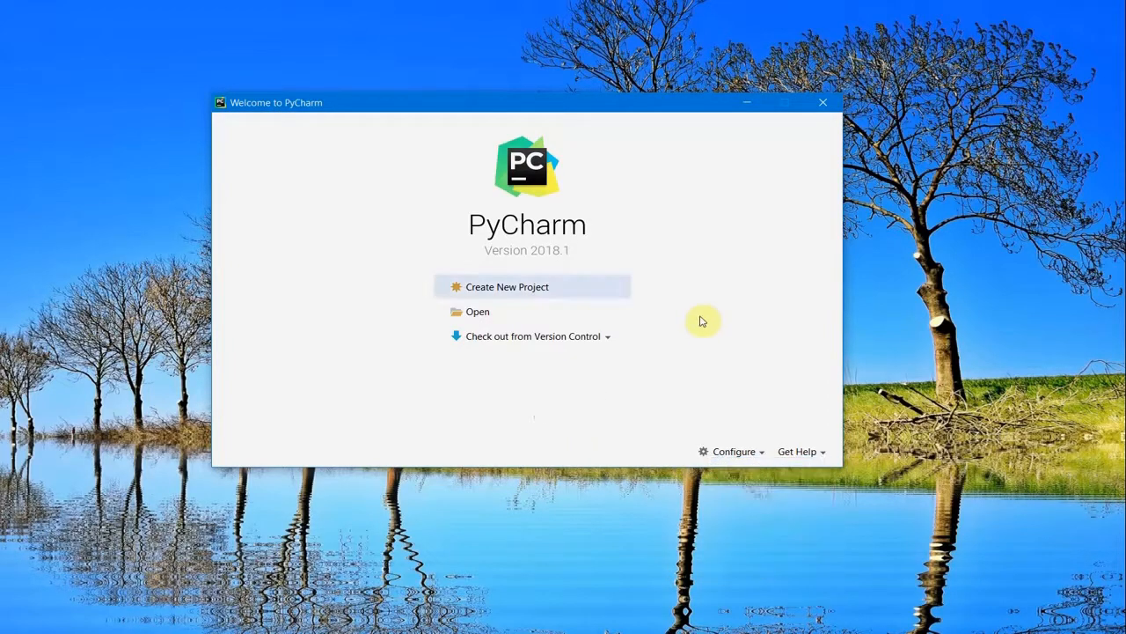
# - Start a new project located at C:\PythonWorkspace\MyBigProject
pyautogui.click(504, 285)
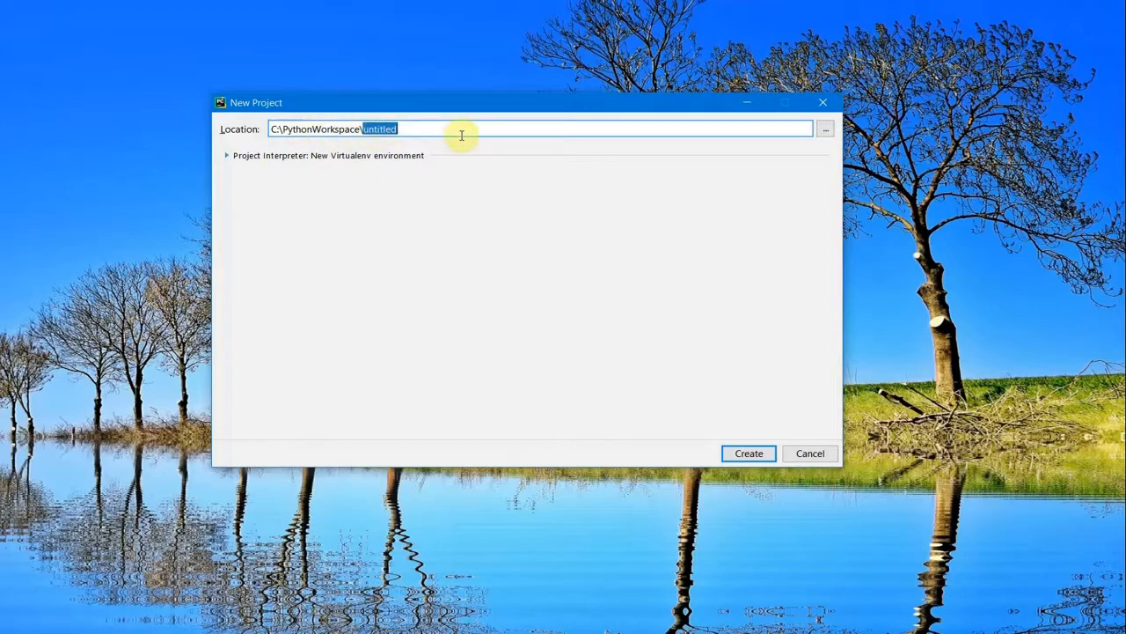
pyautogui.write('MyB')
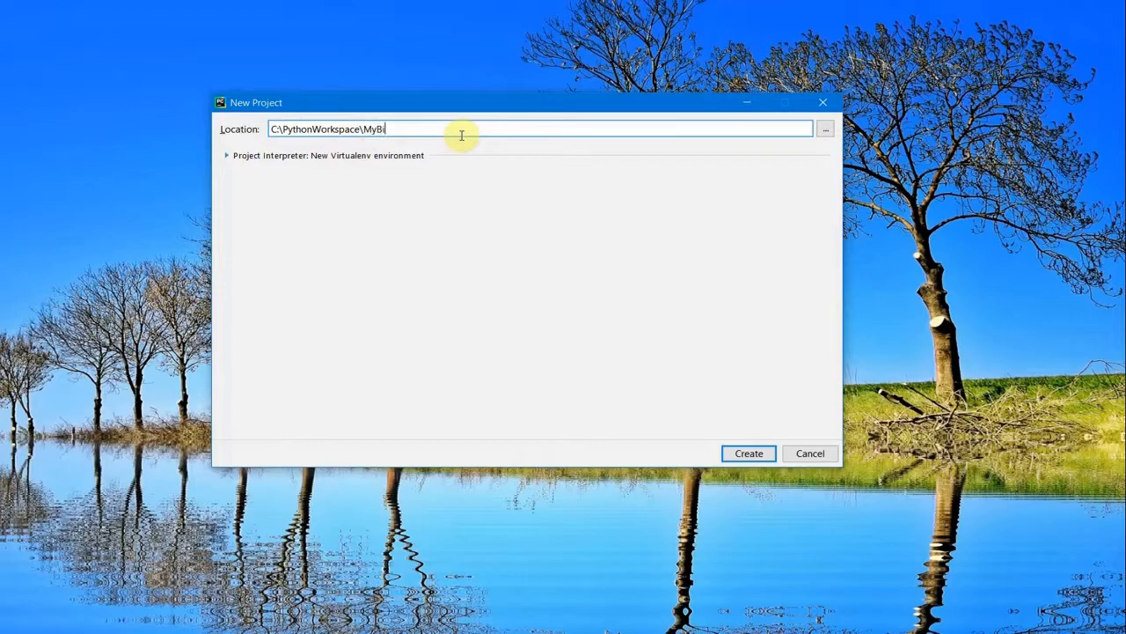
pyautogui.write('gPr')
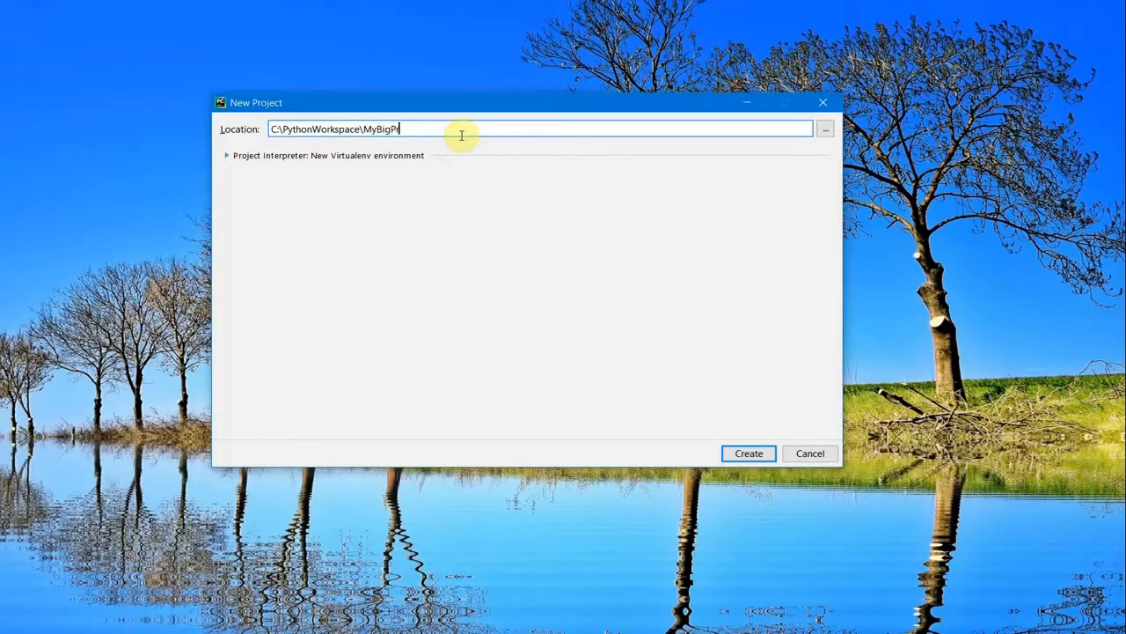
pyautogui.write('oject')
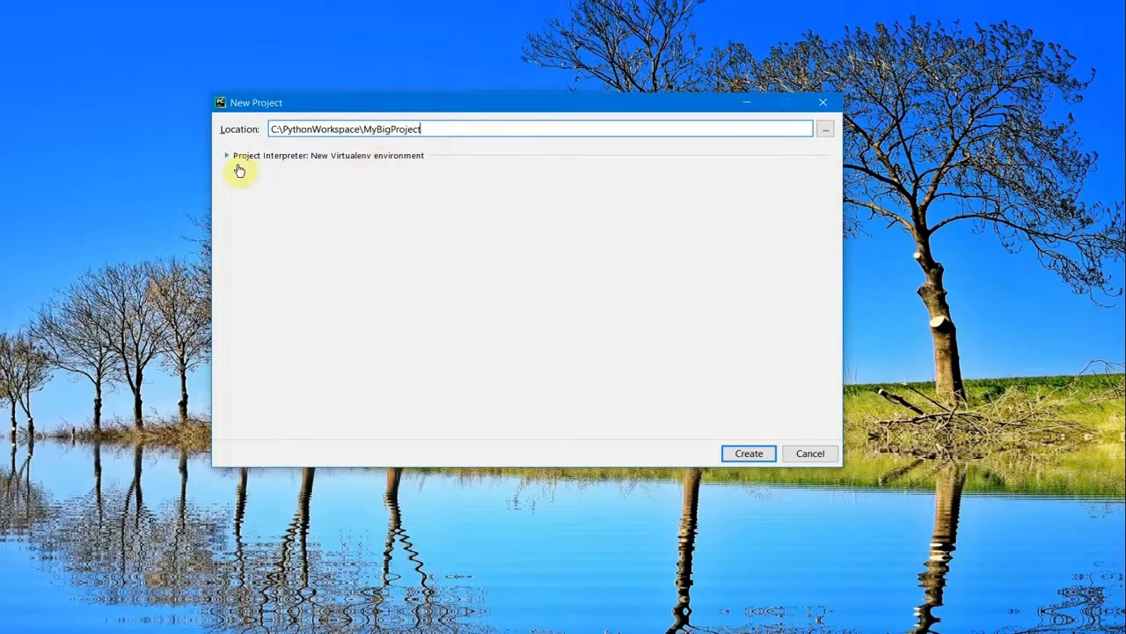
# - Review interpreter options and keep a new Virtualenv environment rather than an existing interpreter
pyautogui.click(229, 155)
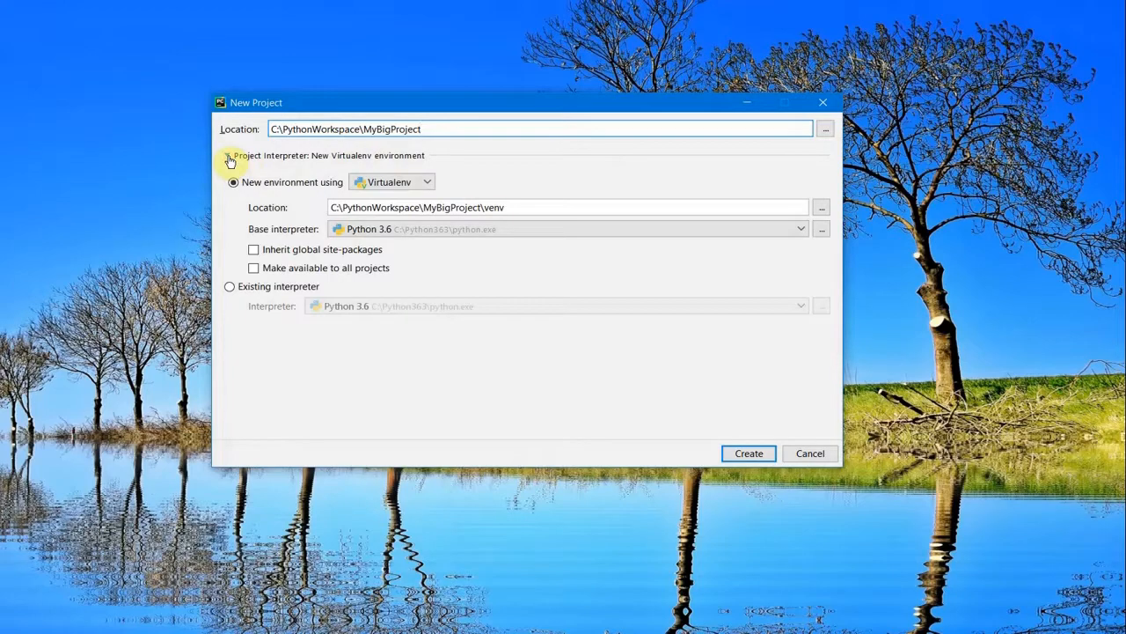
pyautogui.moveTo(295, 208)
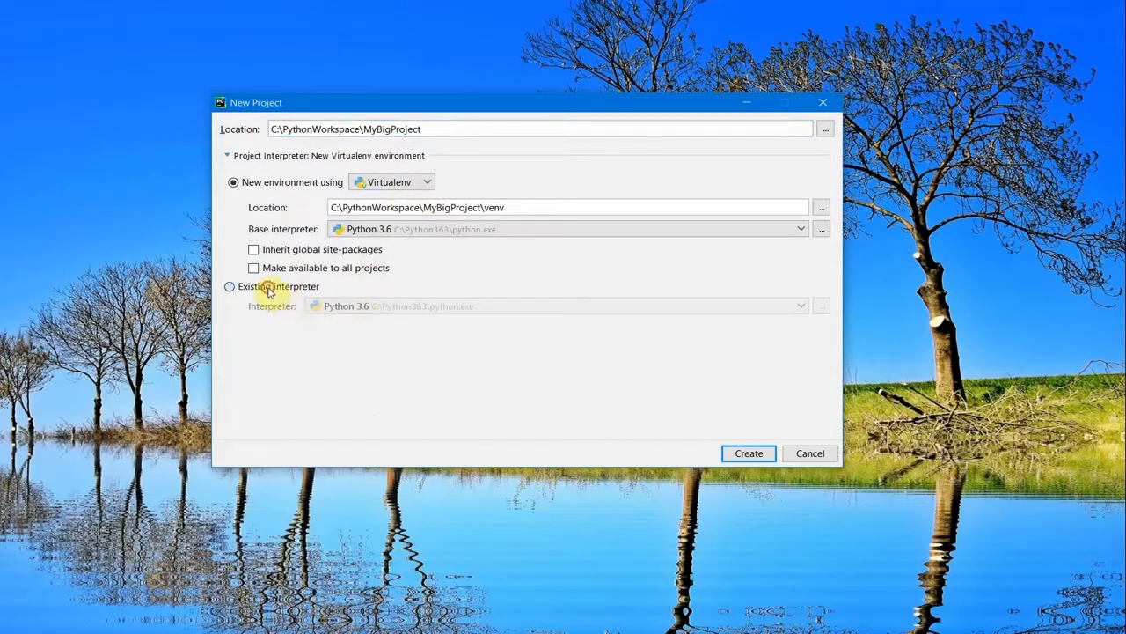
pyautogui.click(228, 285)
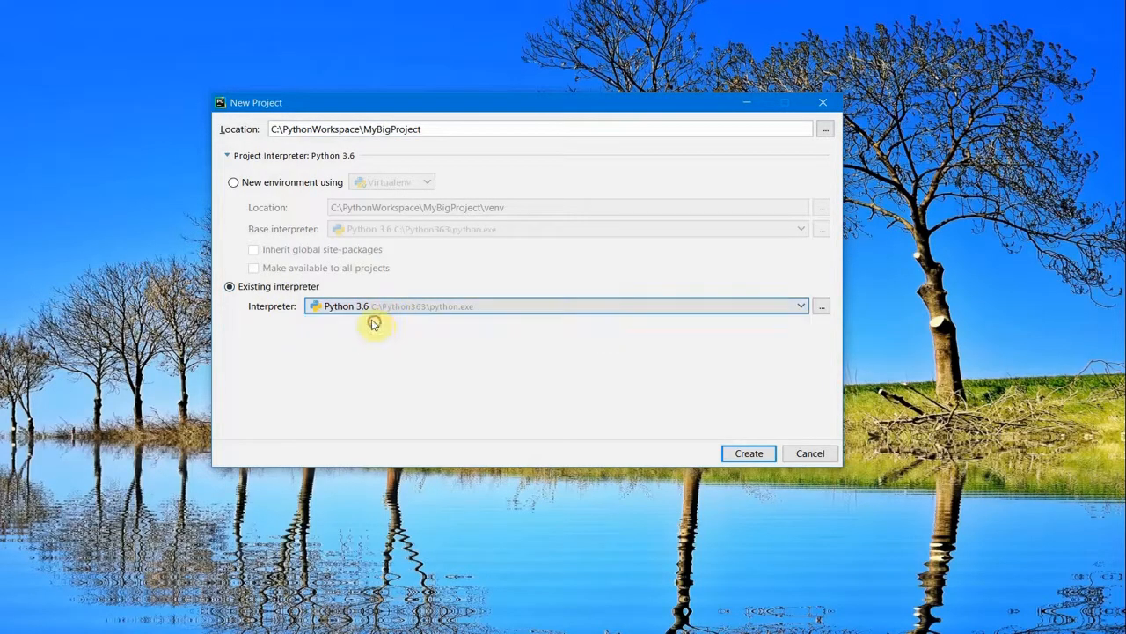
pyautogui.click(232, 181)
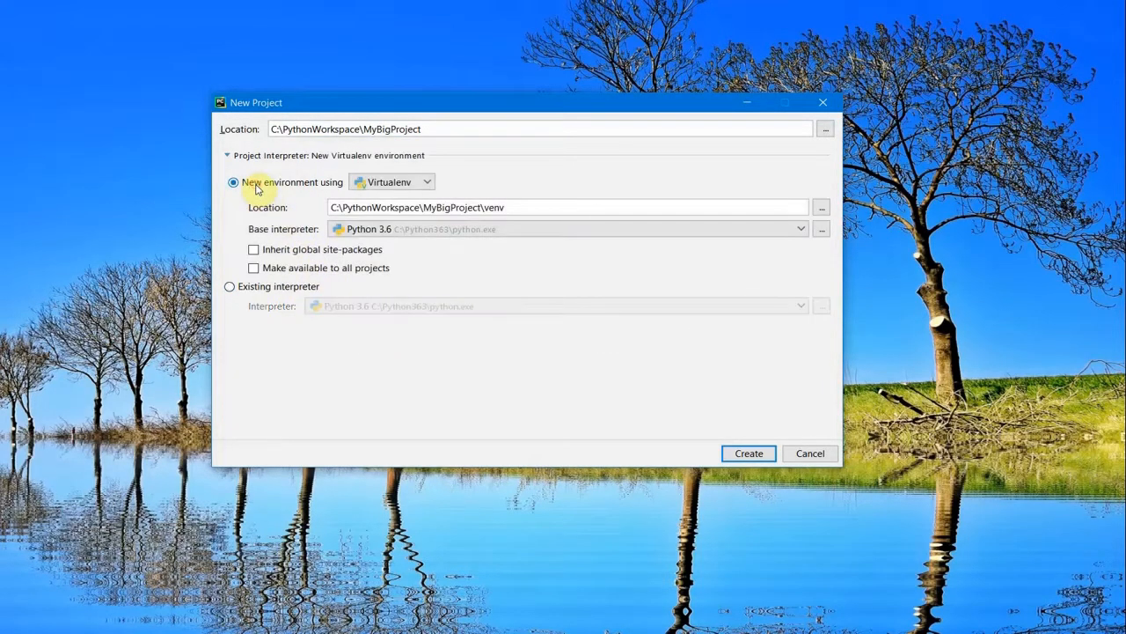
pyautogui.click(424, 181)
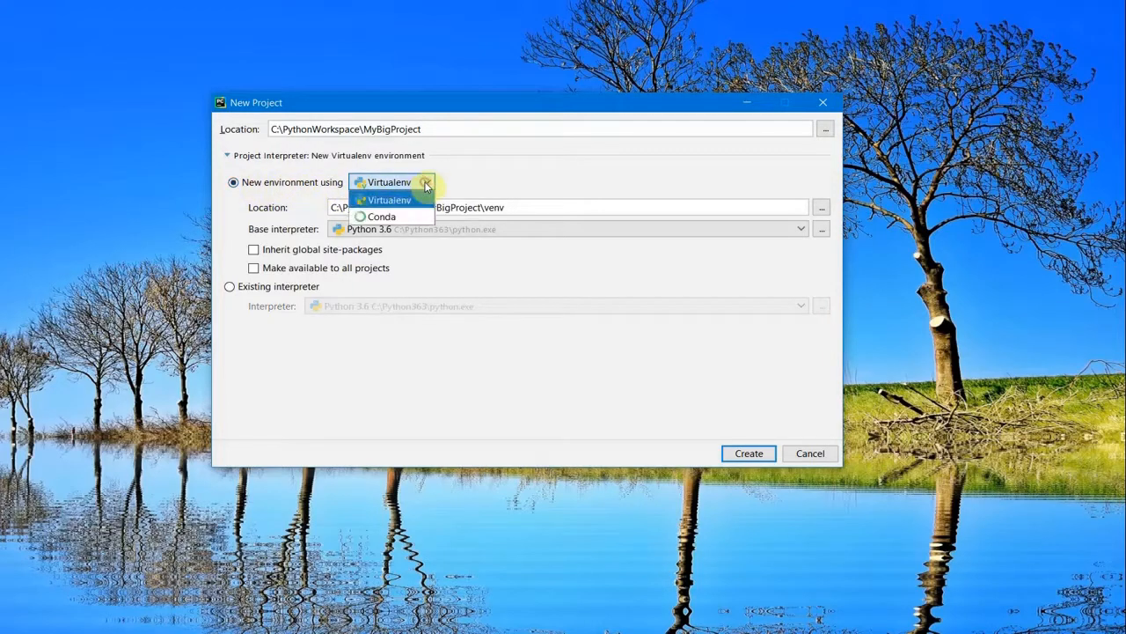
pyautogui.click(385, 200)
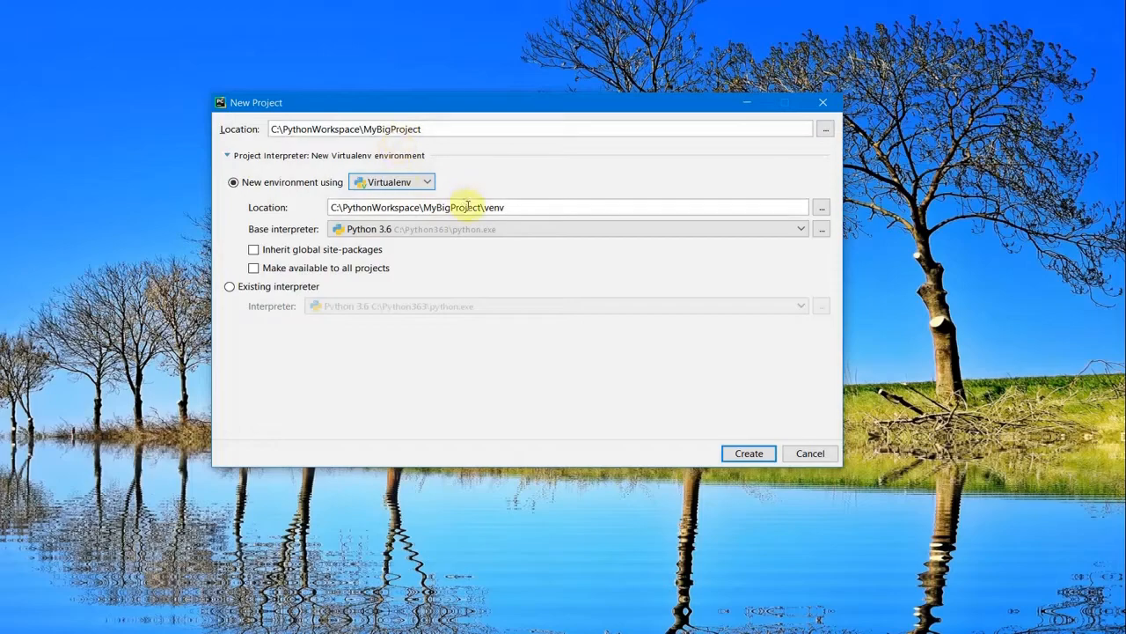
# - Keep the venv location under MyBigProject with Python 3.6 as base interpreter
pyautogui.doubleClick(395, 129)
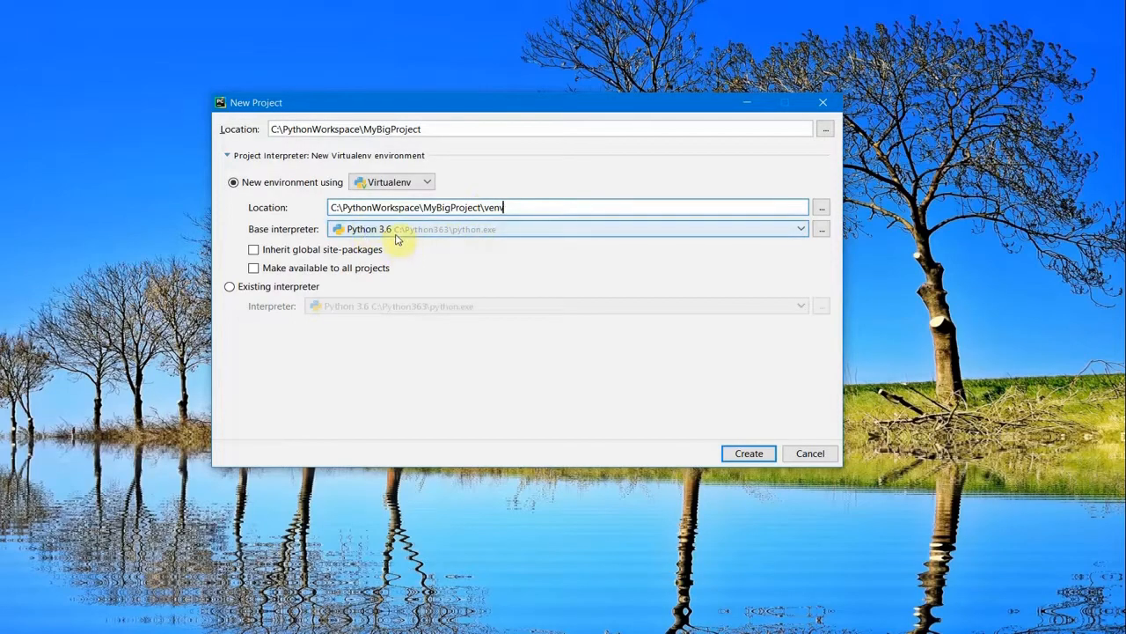
pyautogui.moveTo(472, 243)
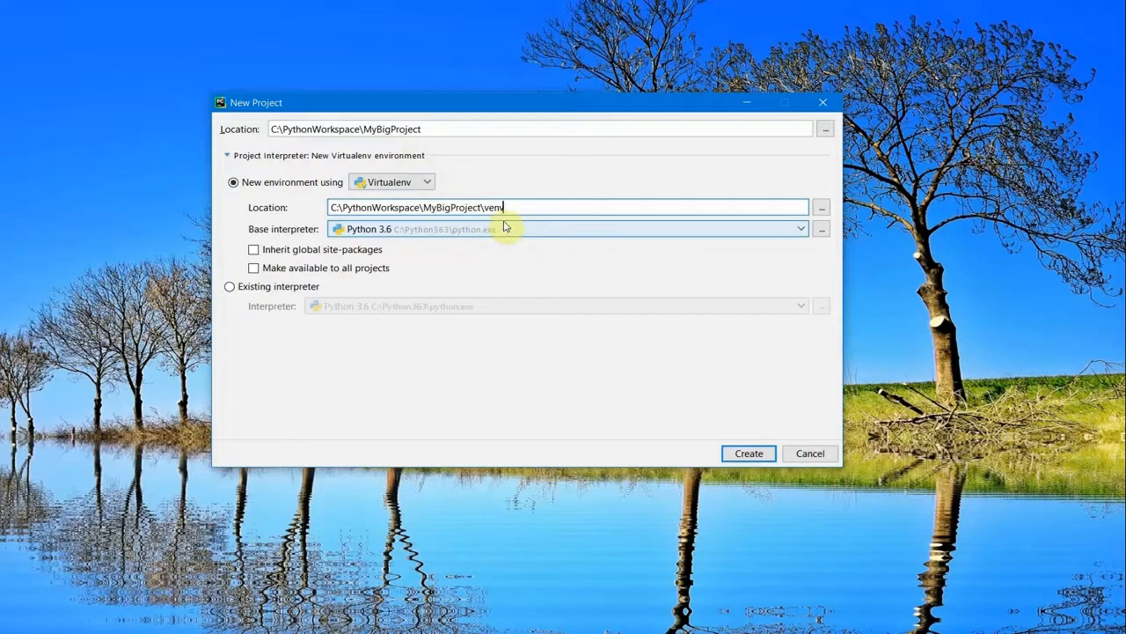
pyautogui.moveTo(432, 239)
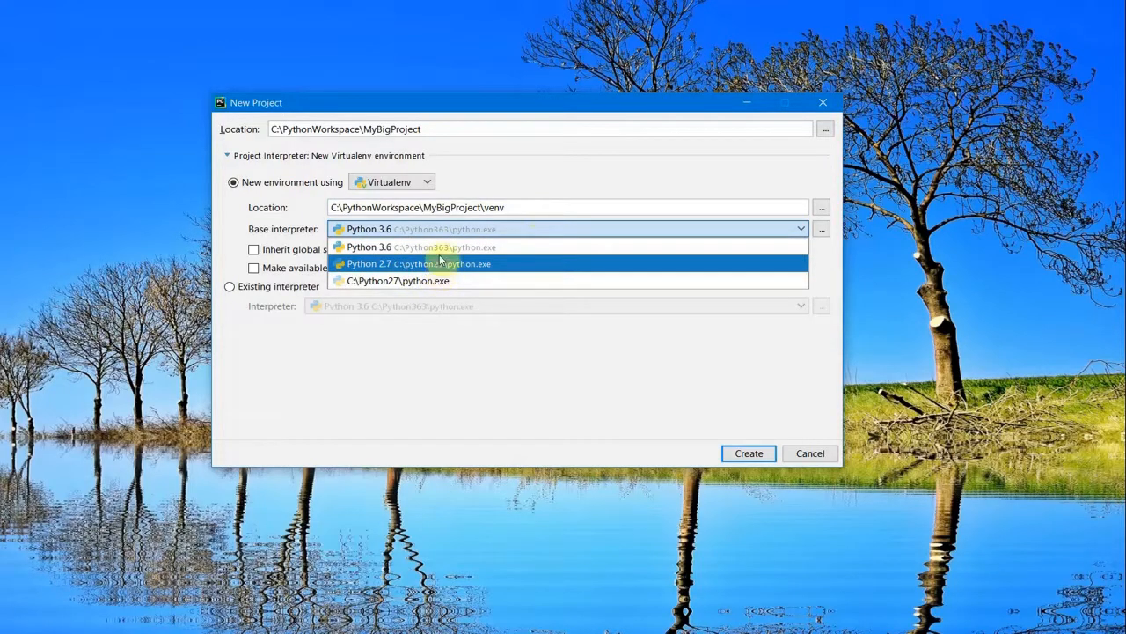
pyautogui.click(370, 246)
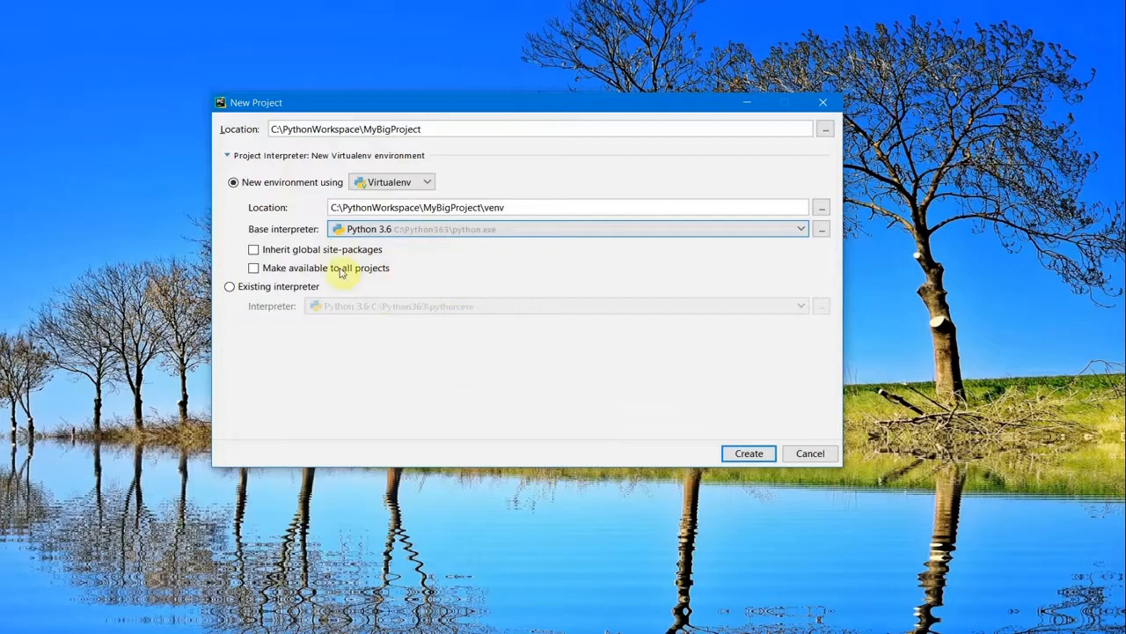
pyautogui.moveTo(366, 250)
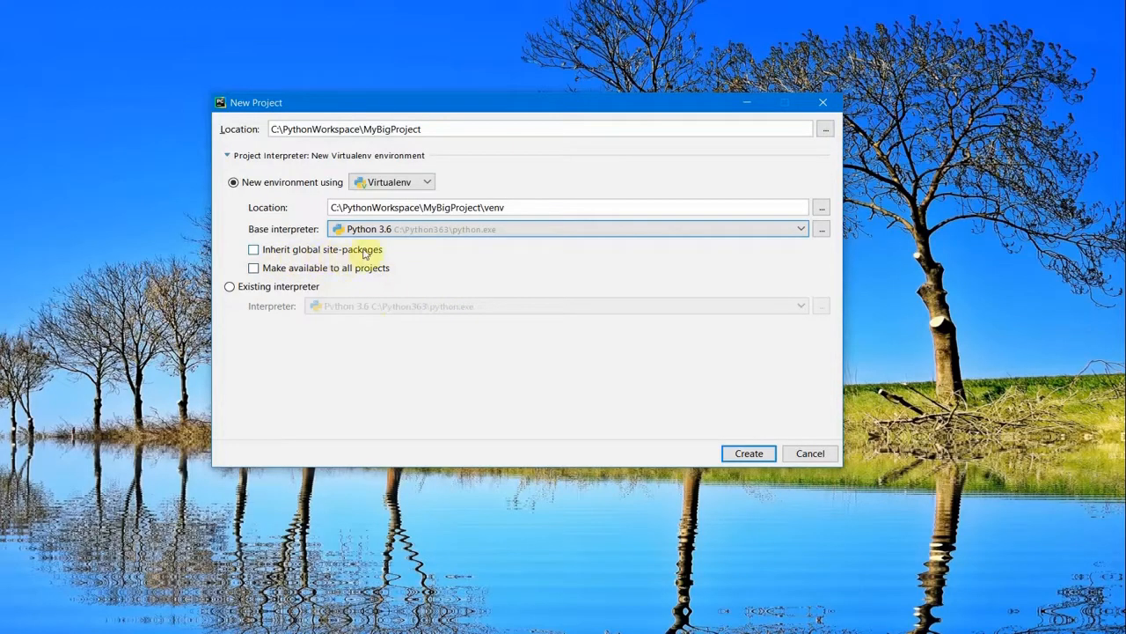
pyautogui.moveTo(394, 240)
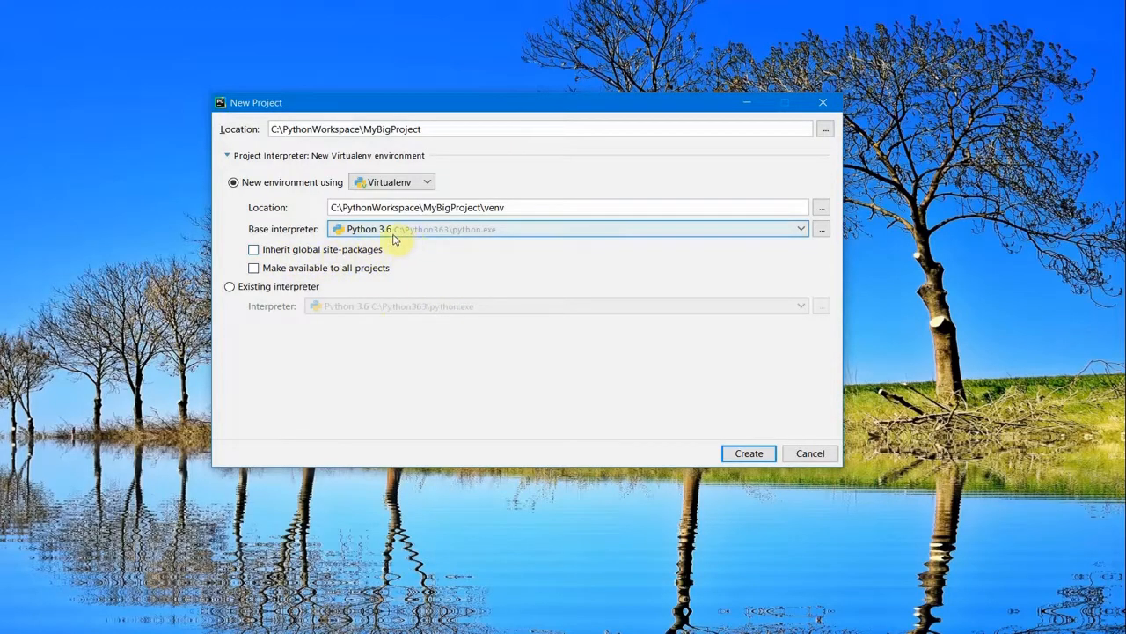
pyautogui.moveTo(433, 250)
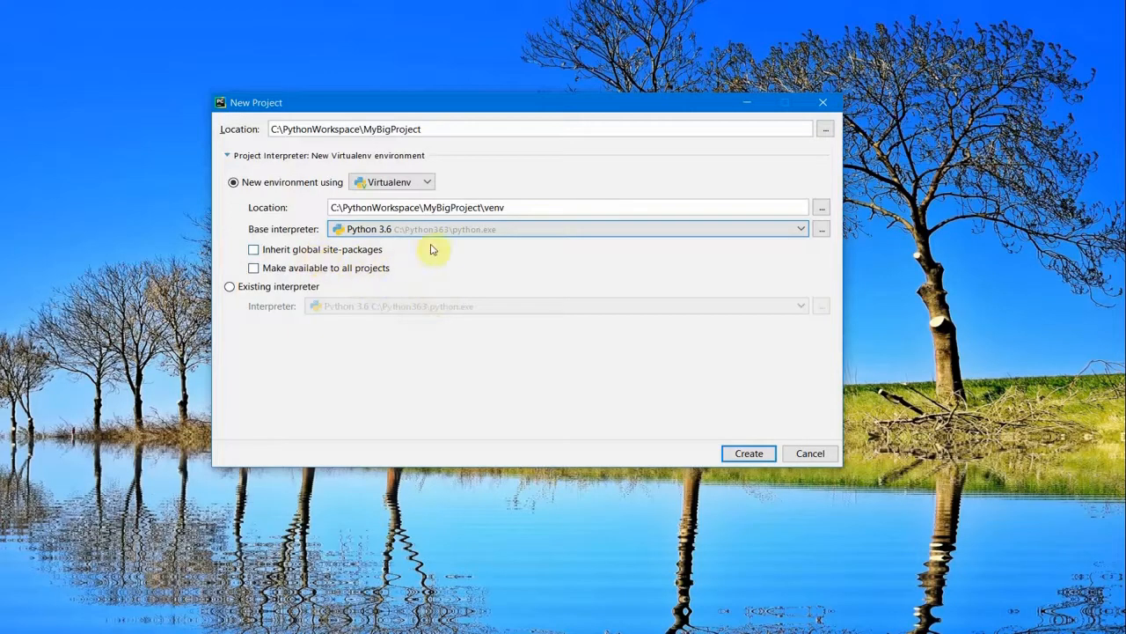
pyautogui.moveTo(539, 312)
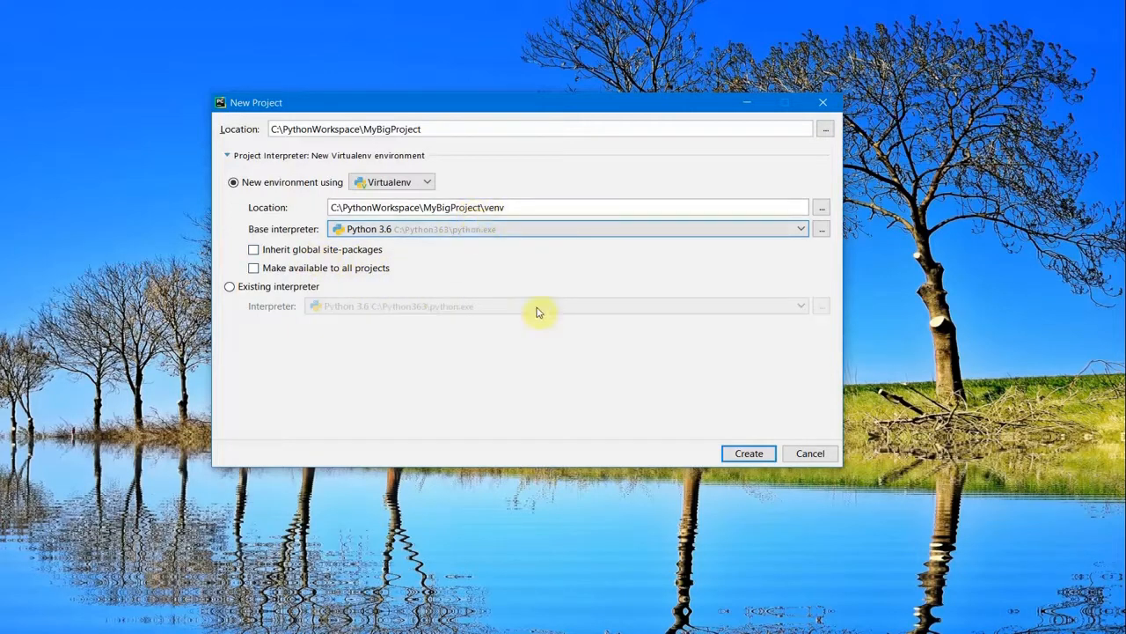
# - Create MyBigProject and check its venv folder in the Project tree
pyautogui.click(750, 454)
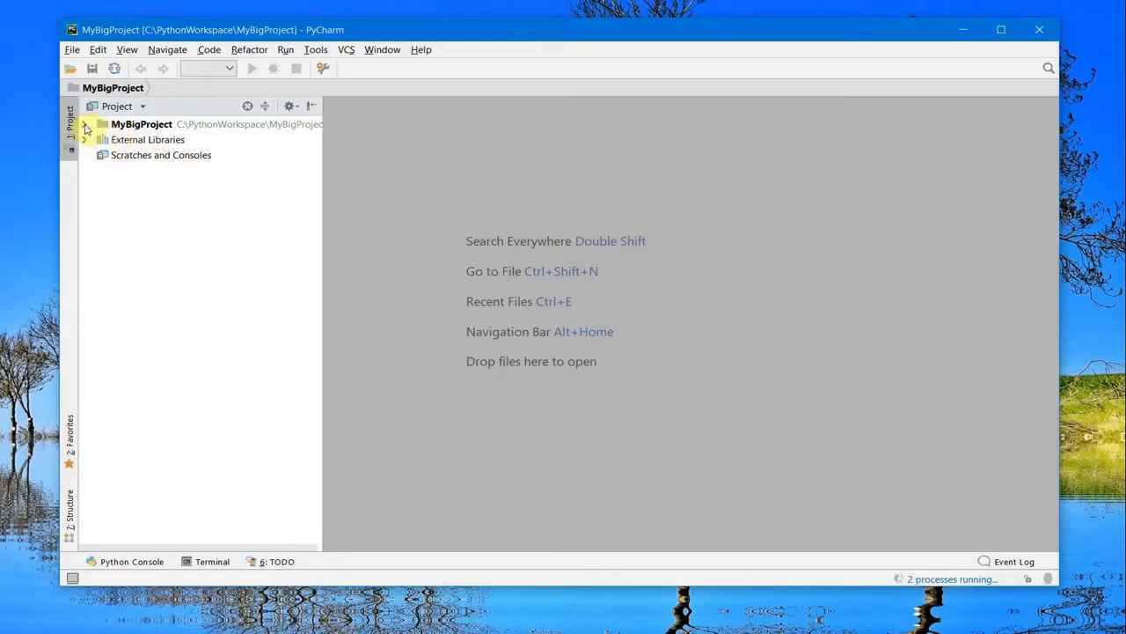
pyautogui.click(84, 123)
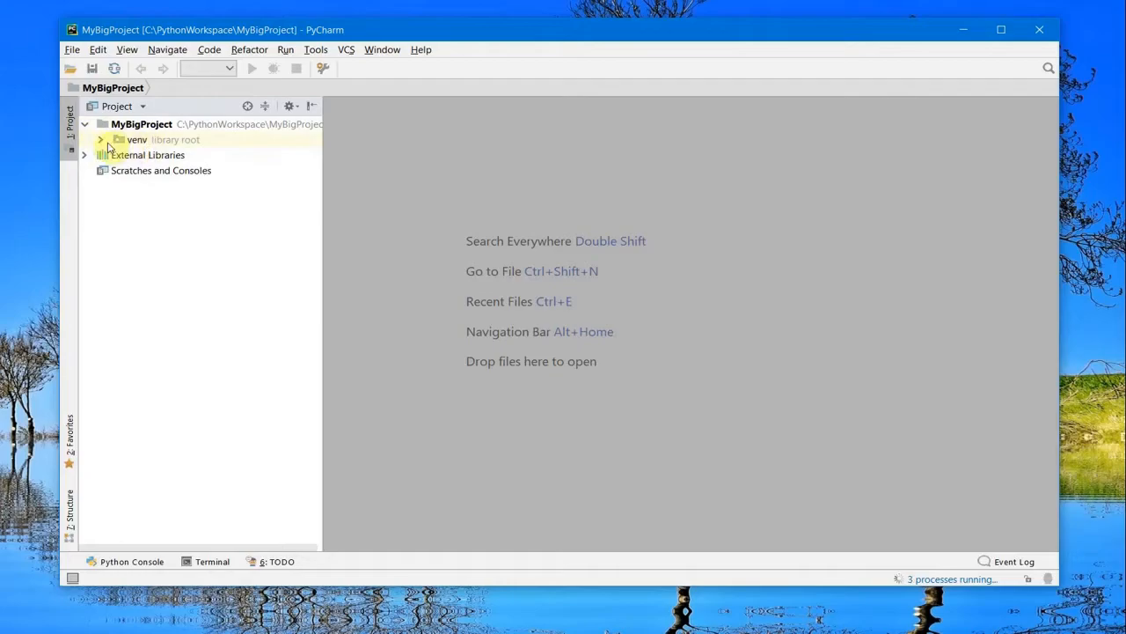
pyautogui.click(100, 139)
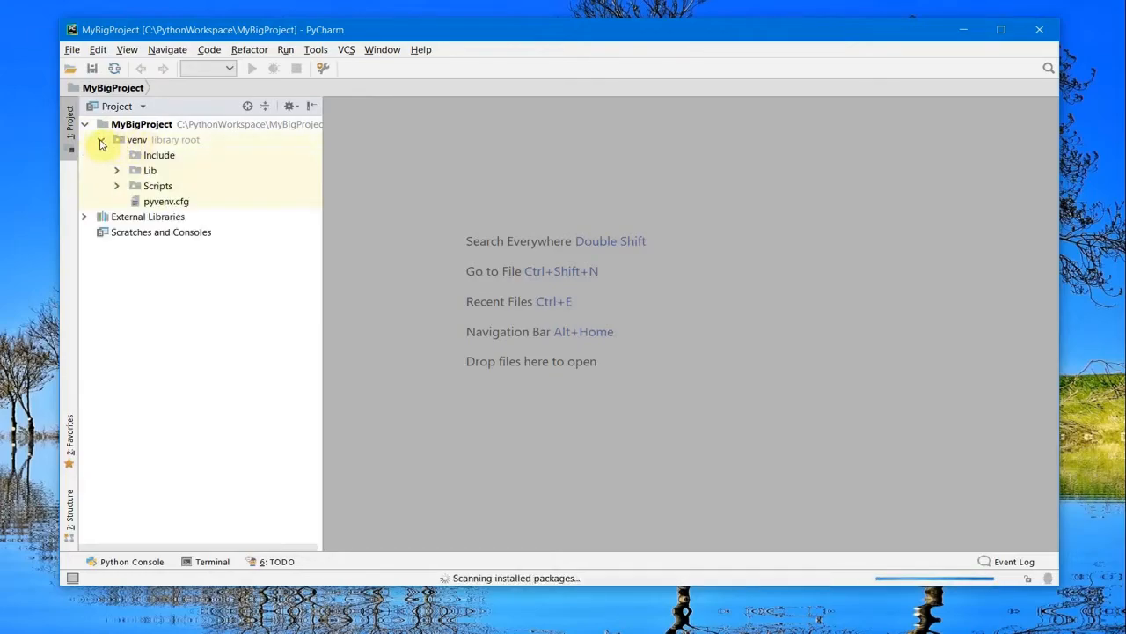
pyautogui.click(85, 123)
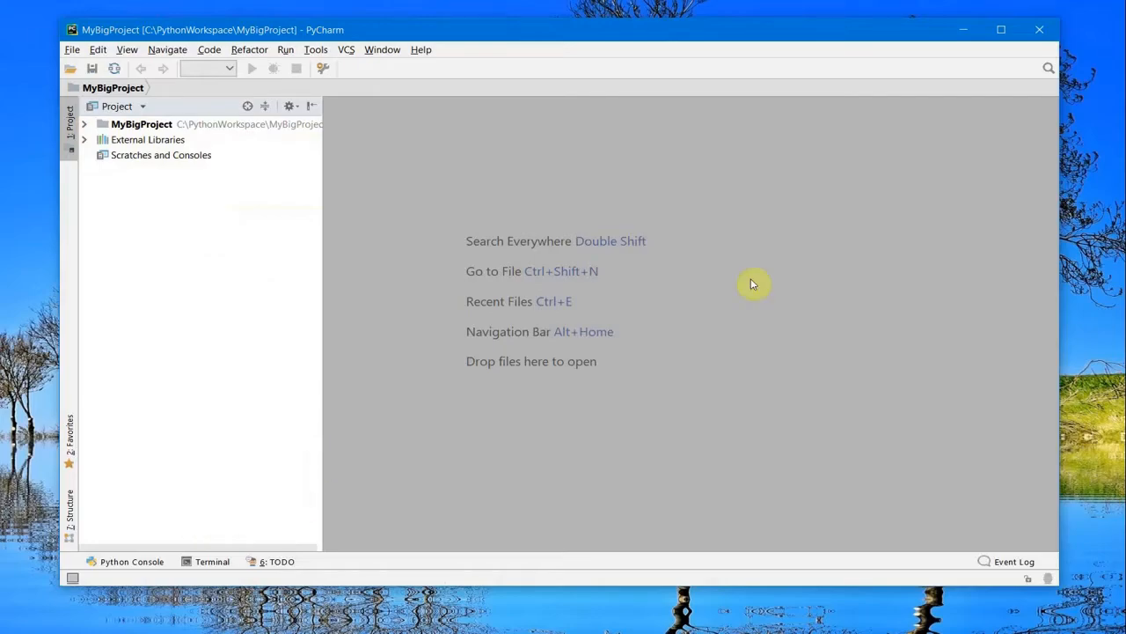
pyautogui.click(211, 560)
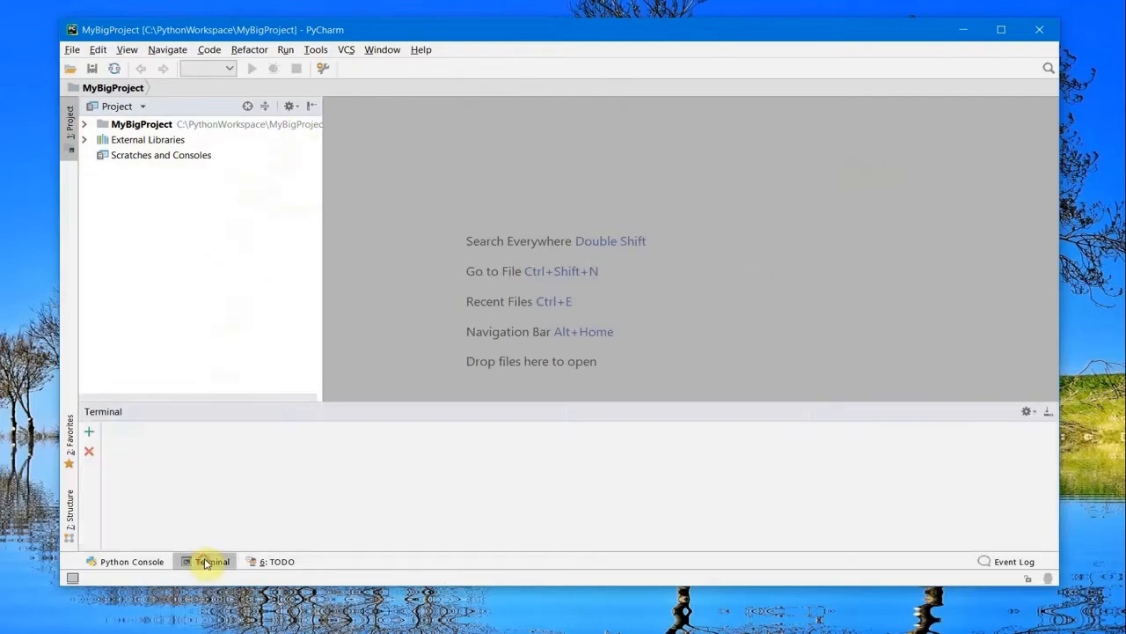
pyautogui.click(209, 559)
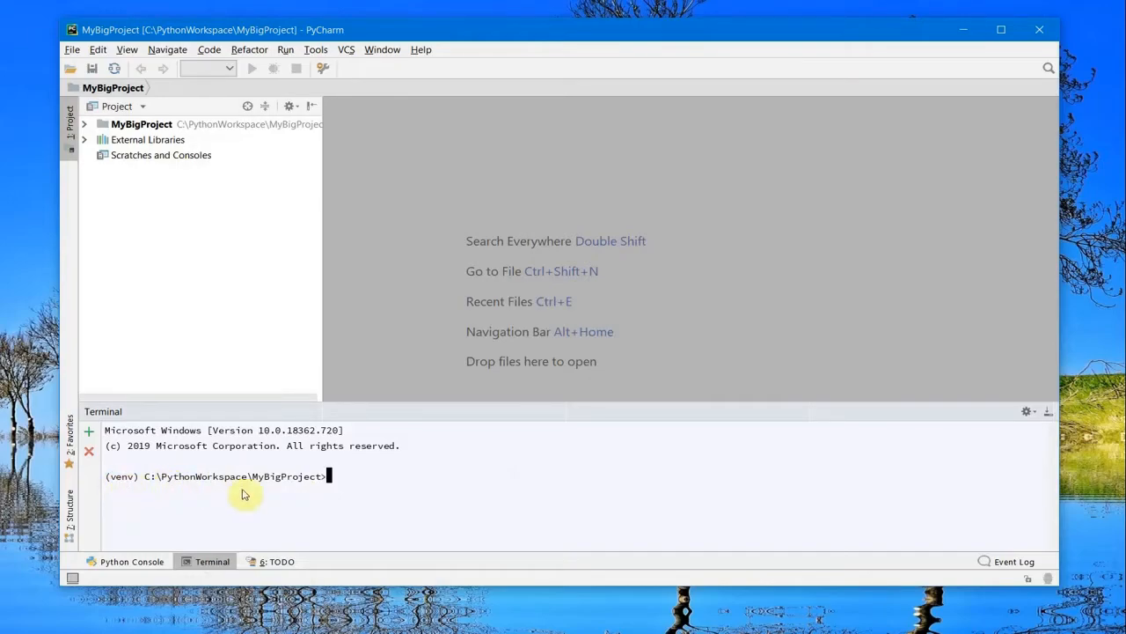
pyautogui.moveTo(321, 485)
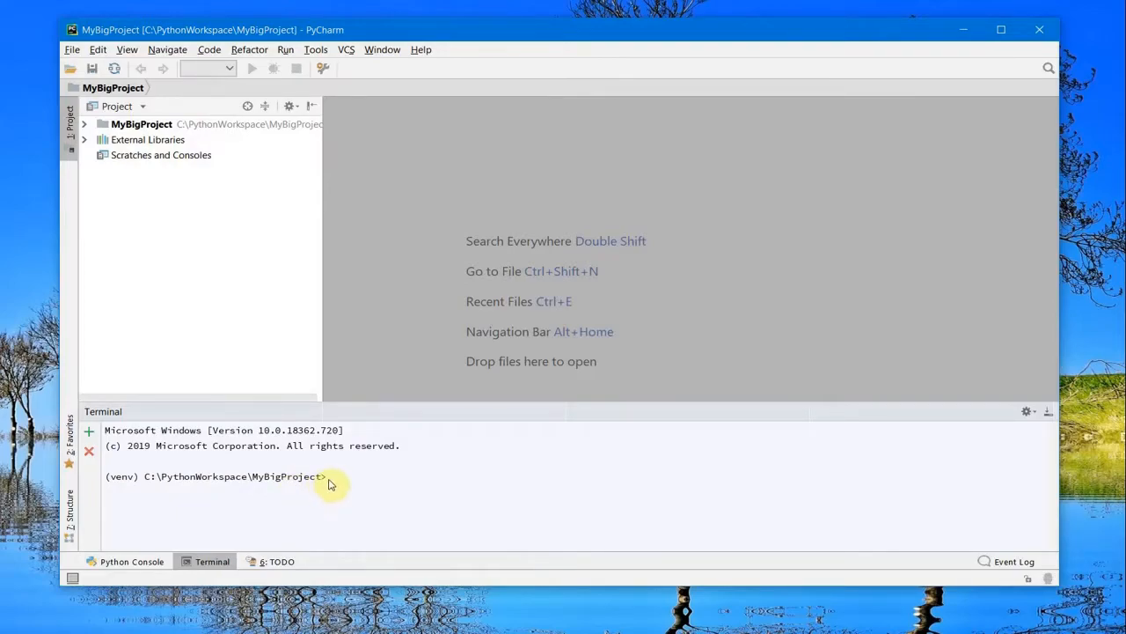
pyautogui.click(130, 561)
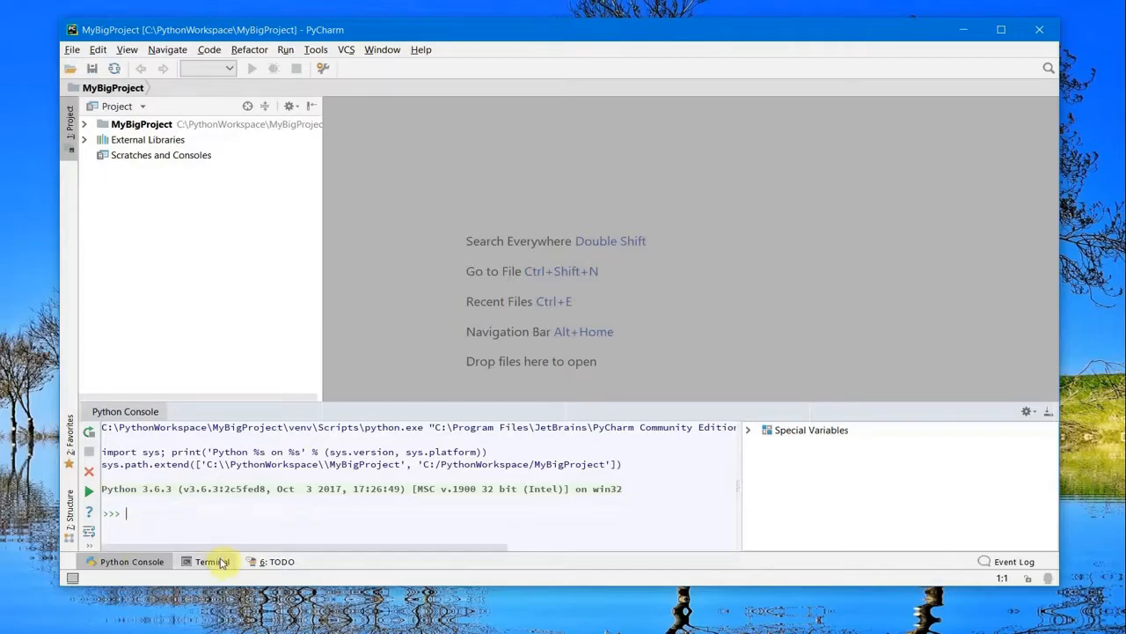
pyautogui.click(211, 560)
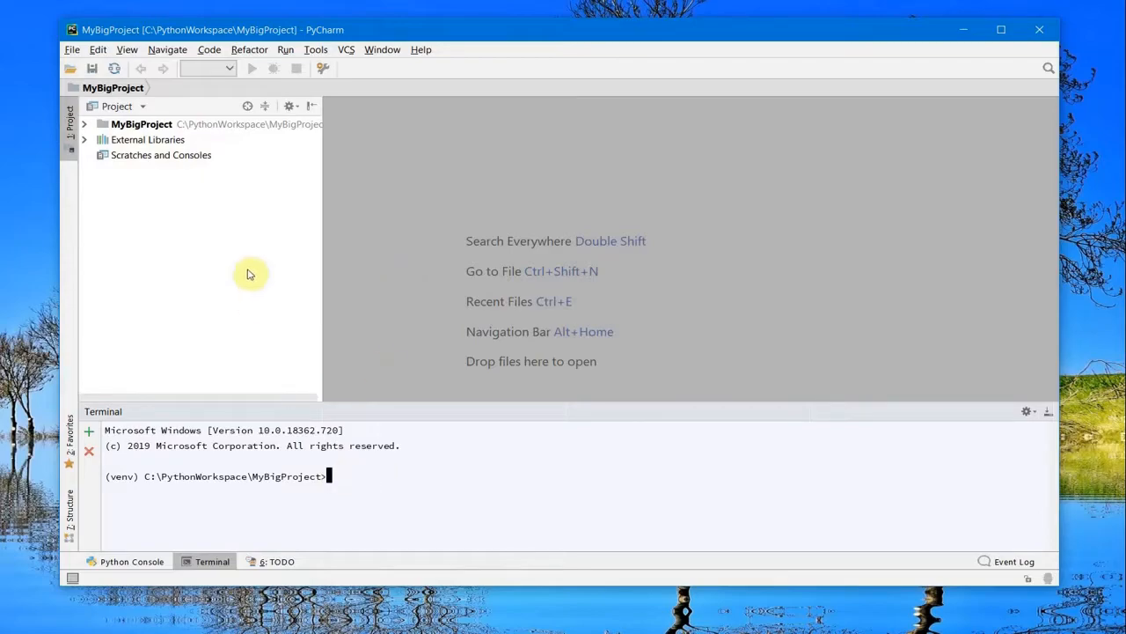
# - Add a Python package named main, with its __init__.py, under MyBigProject
pyautogui.click(141, 123)
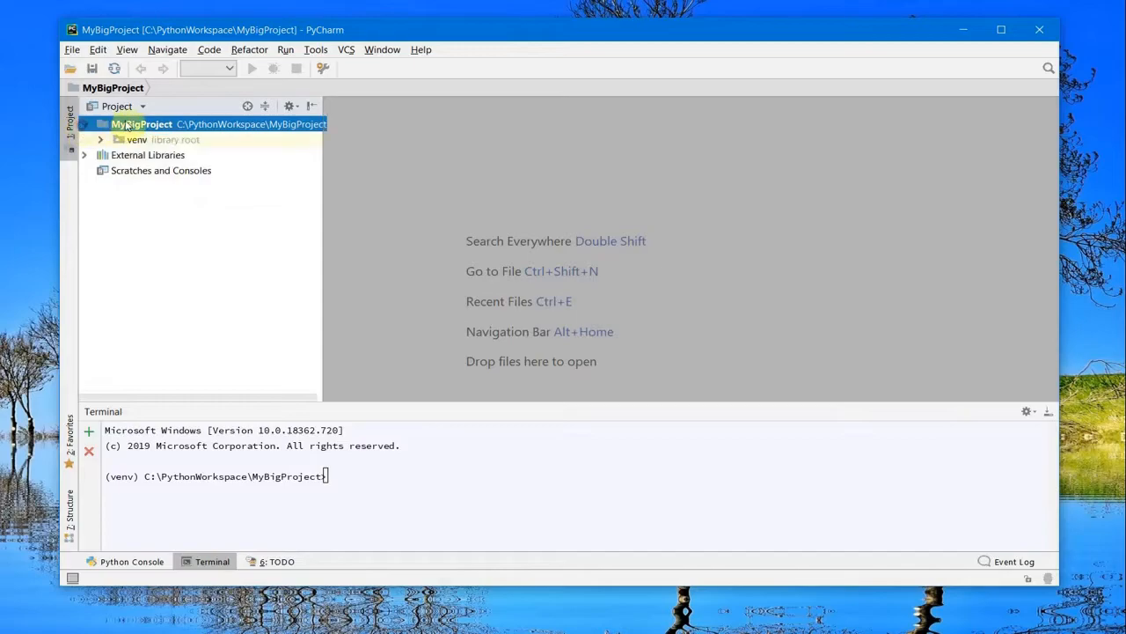
pyautogui.rightClick(142, 123)
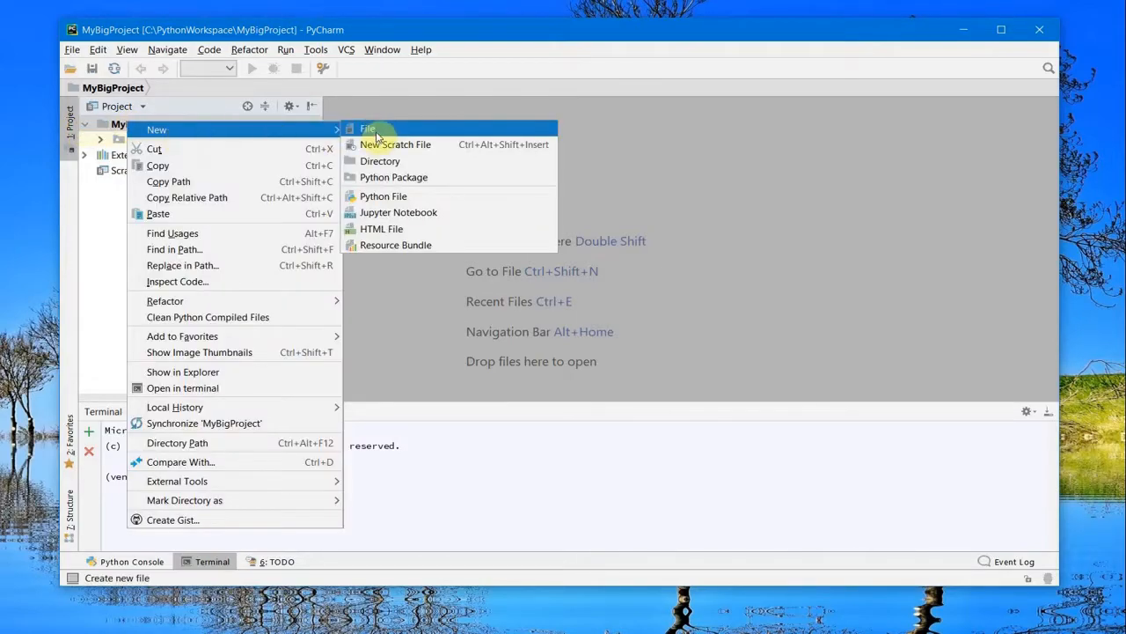
pyautogui.click(394, 176)
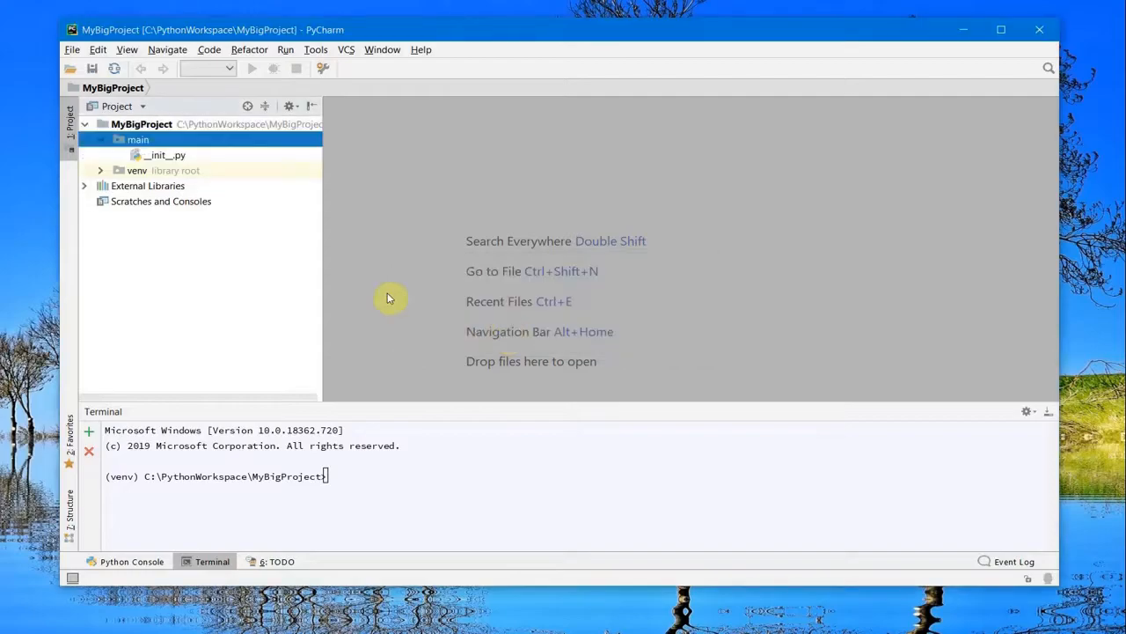
pyautogui.click(138, 139)
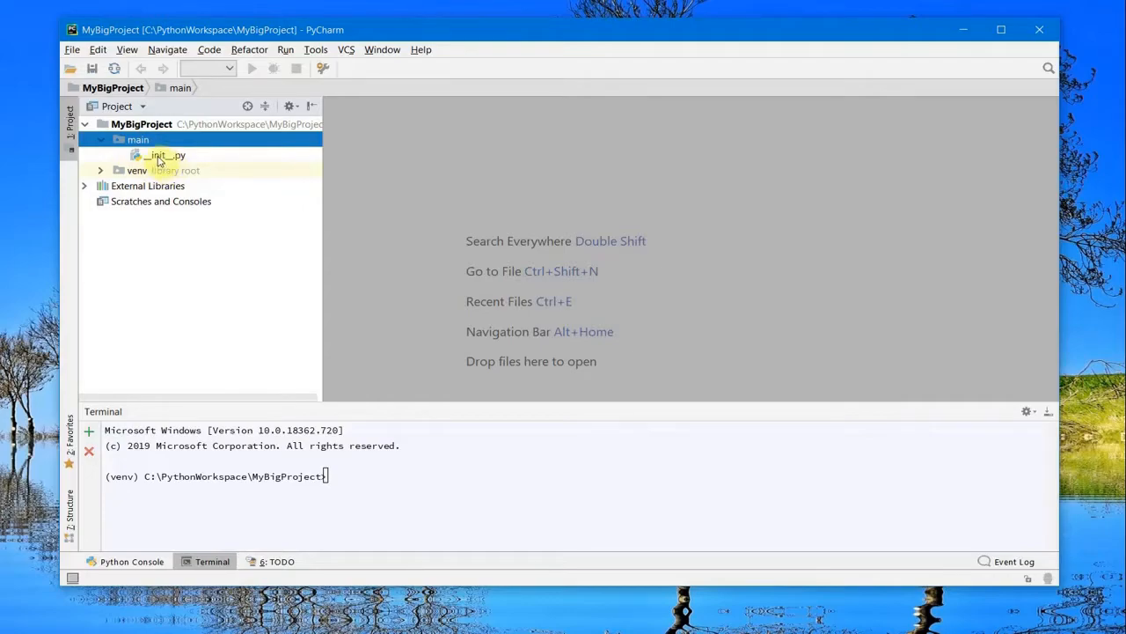
pyautogui.click(138, 141)
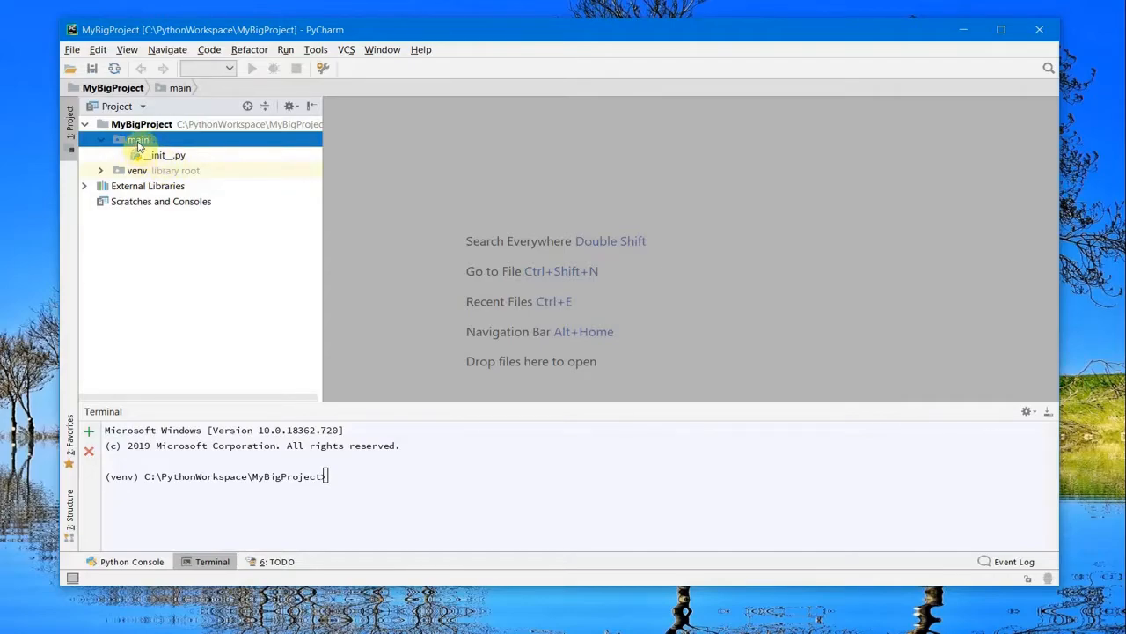
# - Create the Python file simplecalculator inside the main package for the Calculator class
pyautogui.rightClick(137, 141)
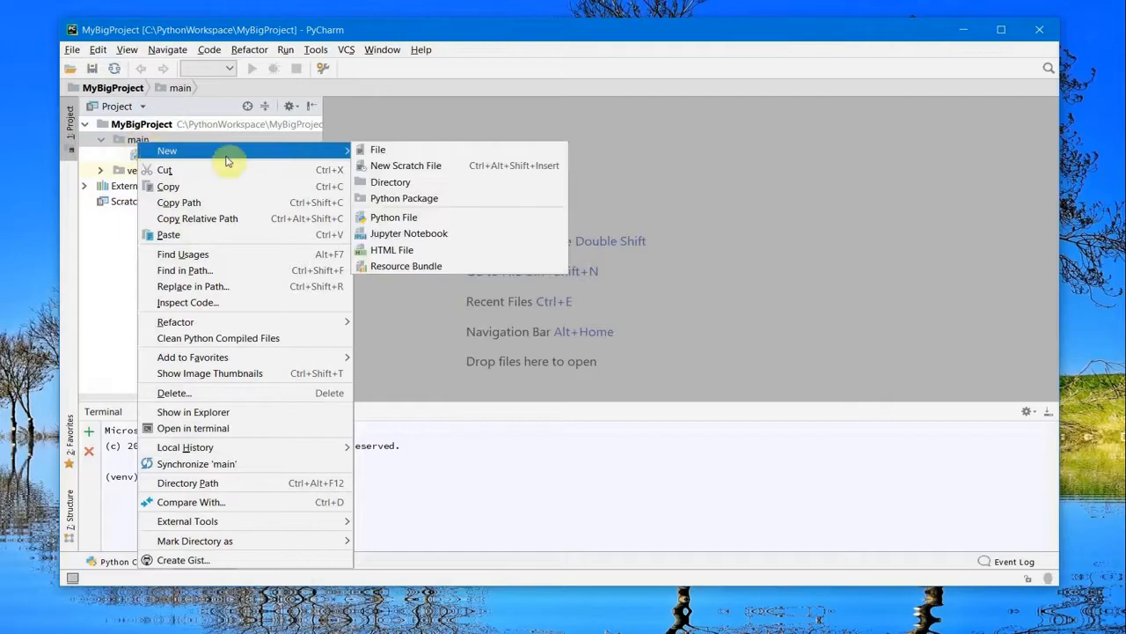
pyautogui.click(396, 216)
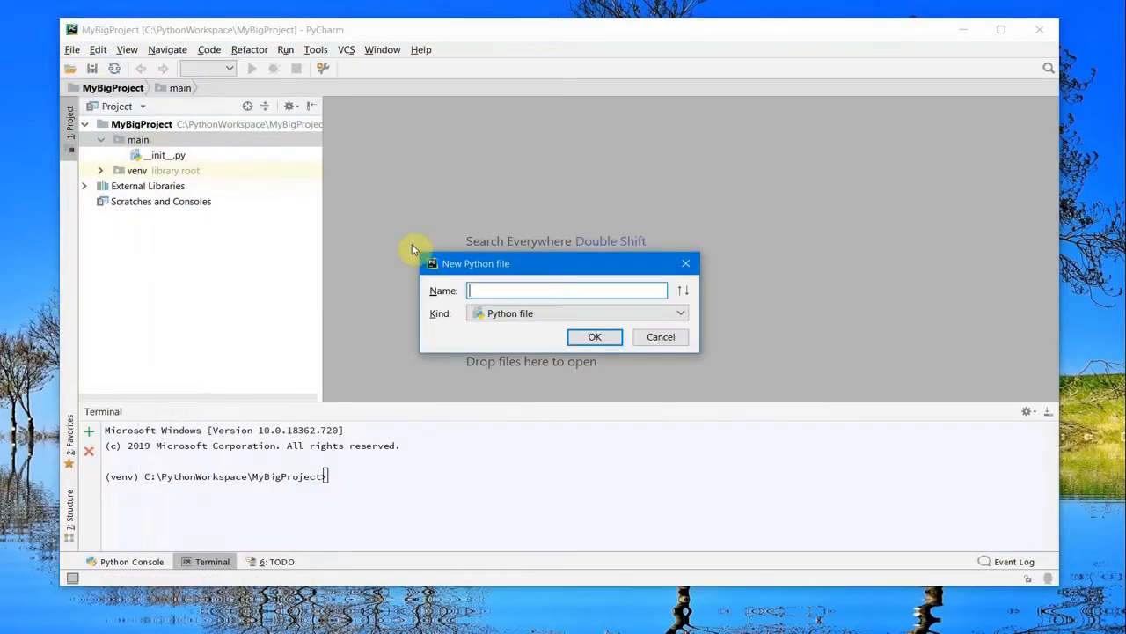
pyautogui.write('simp')
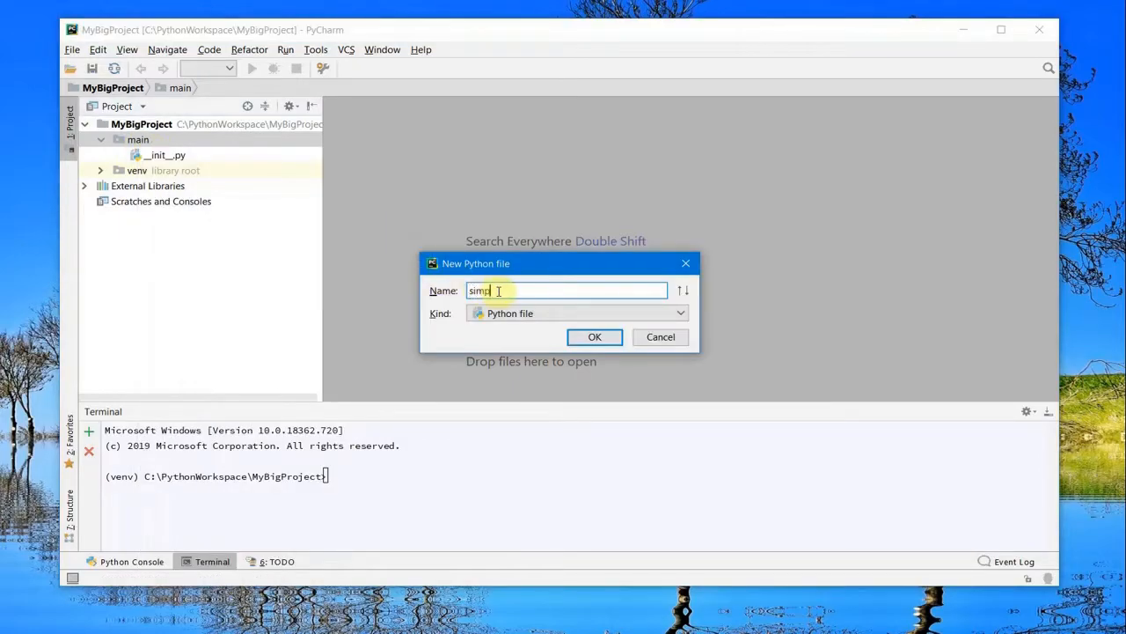
pyautogui.write('lecal')
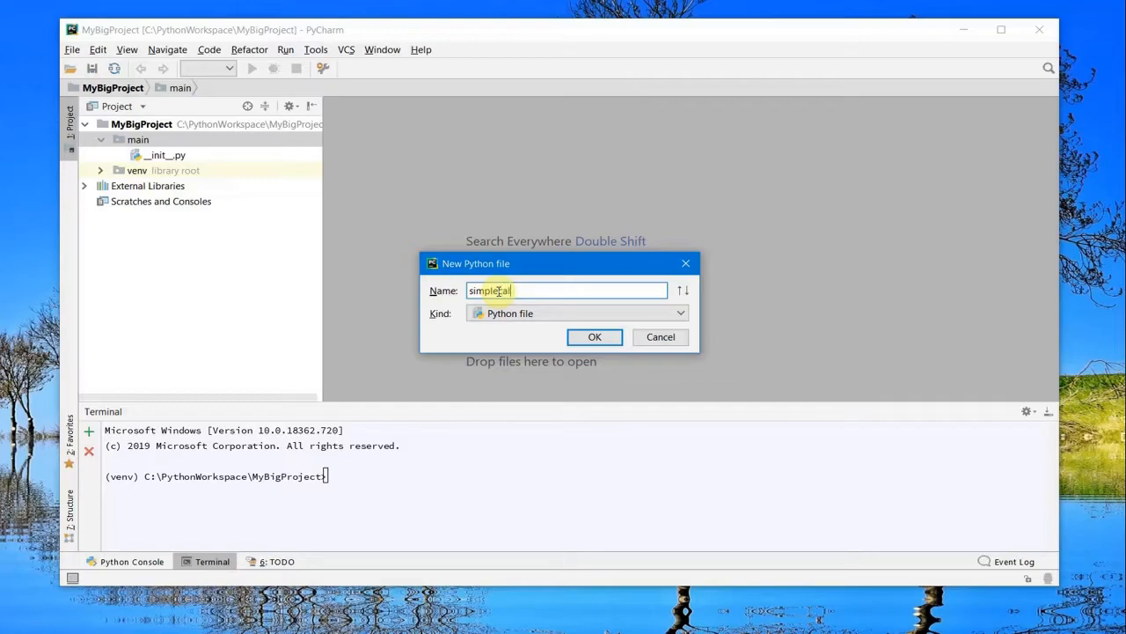
pyautogui.write('culatin')
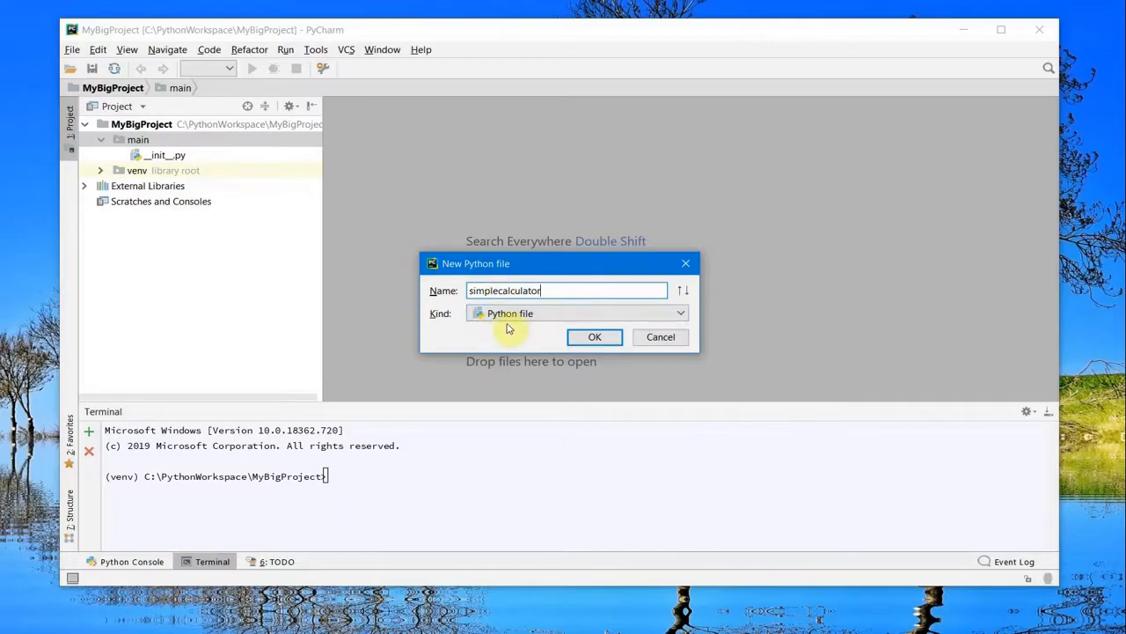
pyautogui.click(595, 336)
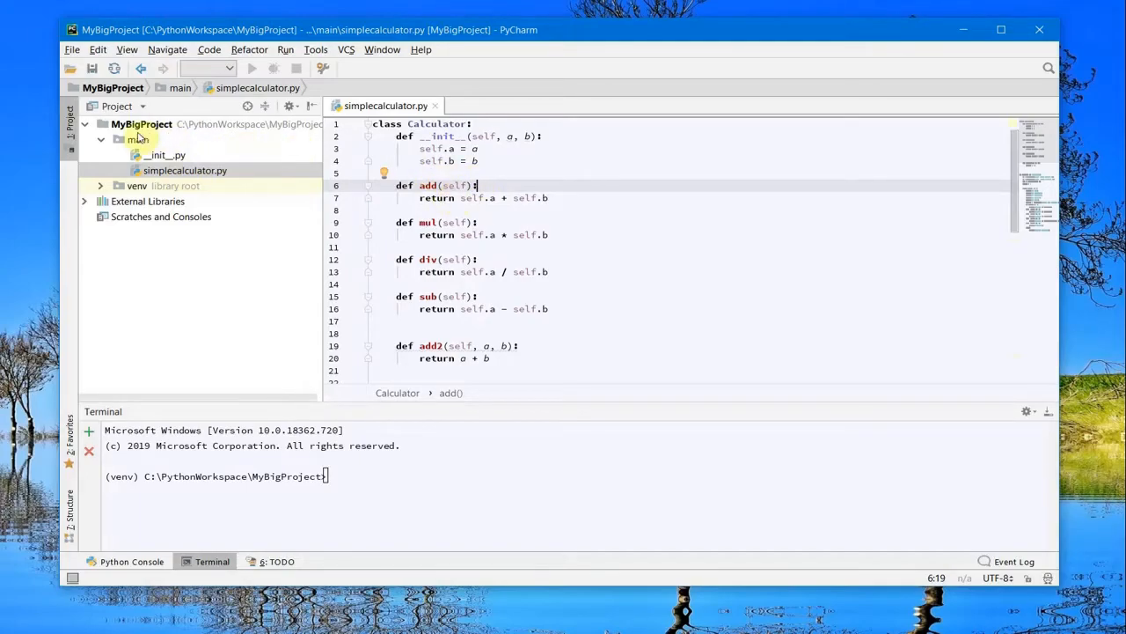
# - Run simplecalculator from the editor and answer its prompts in the Run window until exit code 0
pyautogui.click(100, 139)
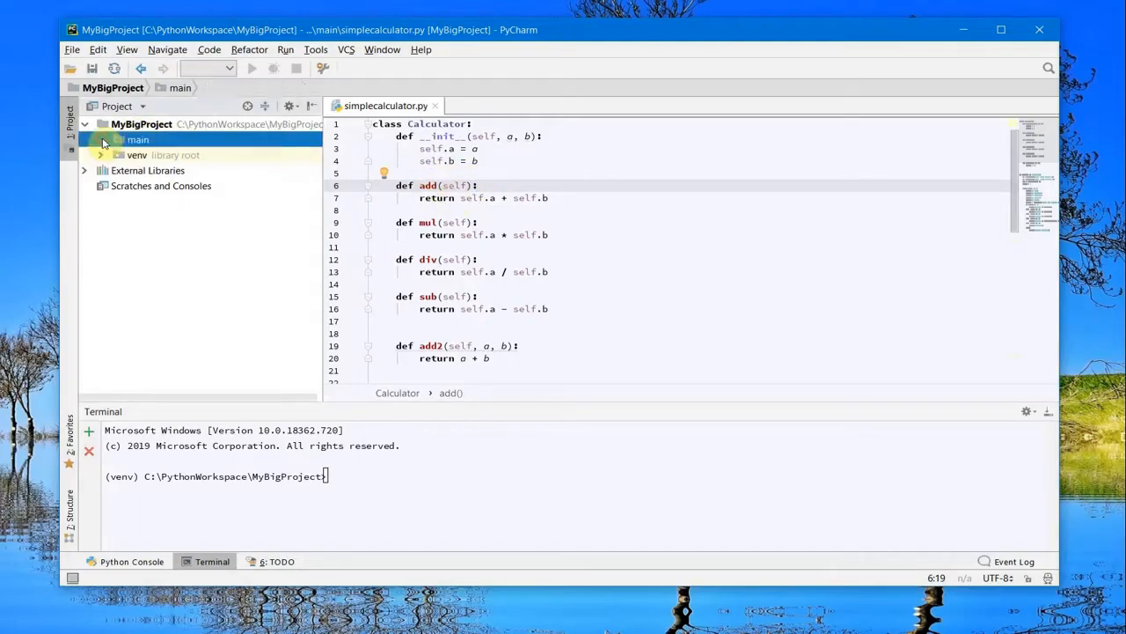
pyautogui.click(102, 139)
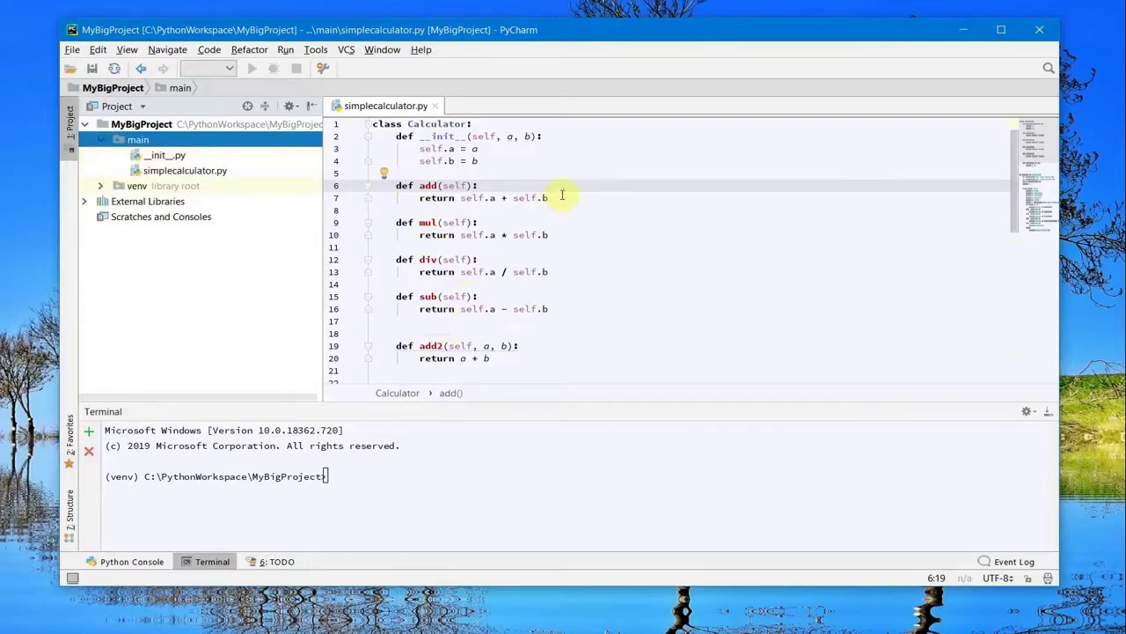
pyautogui.rightClick(597, 209)
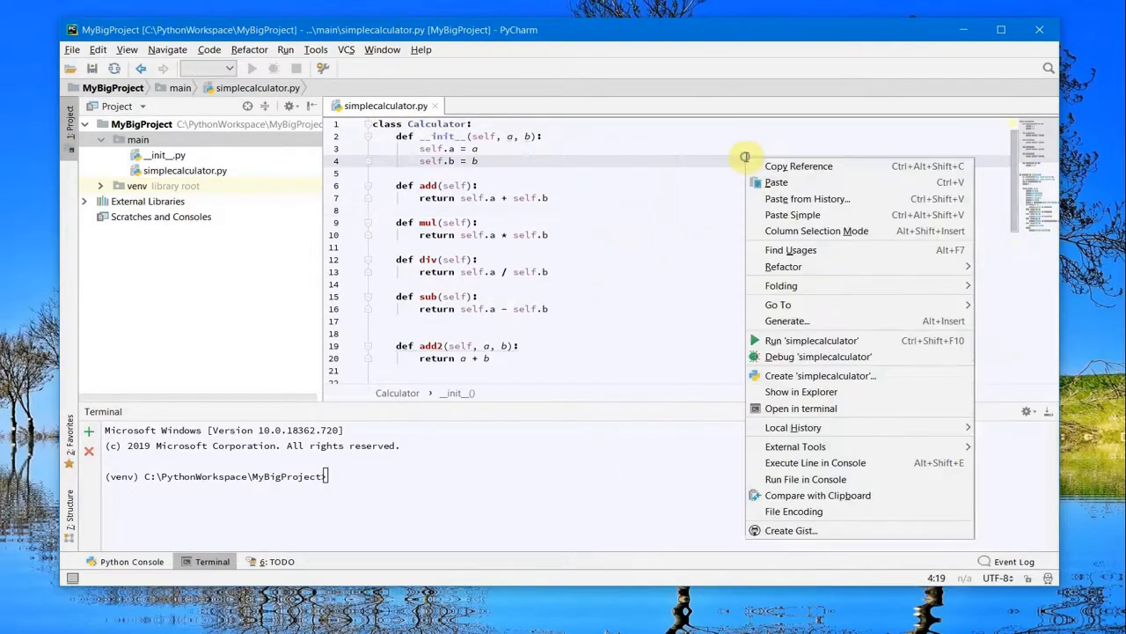
pyautogui.moveTo(802, 340)
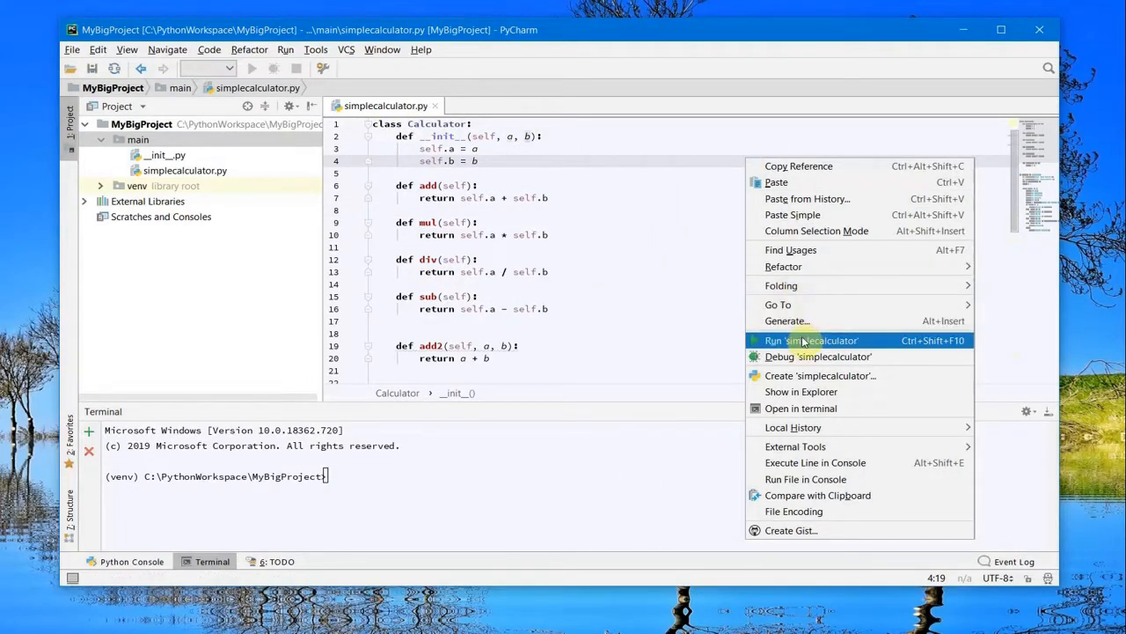
pyautogui.click(813, 339)
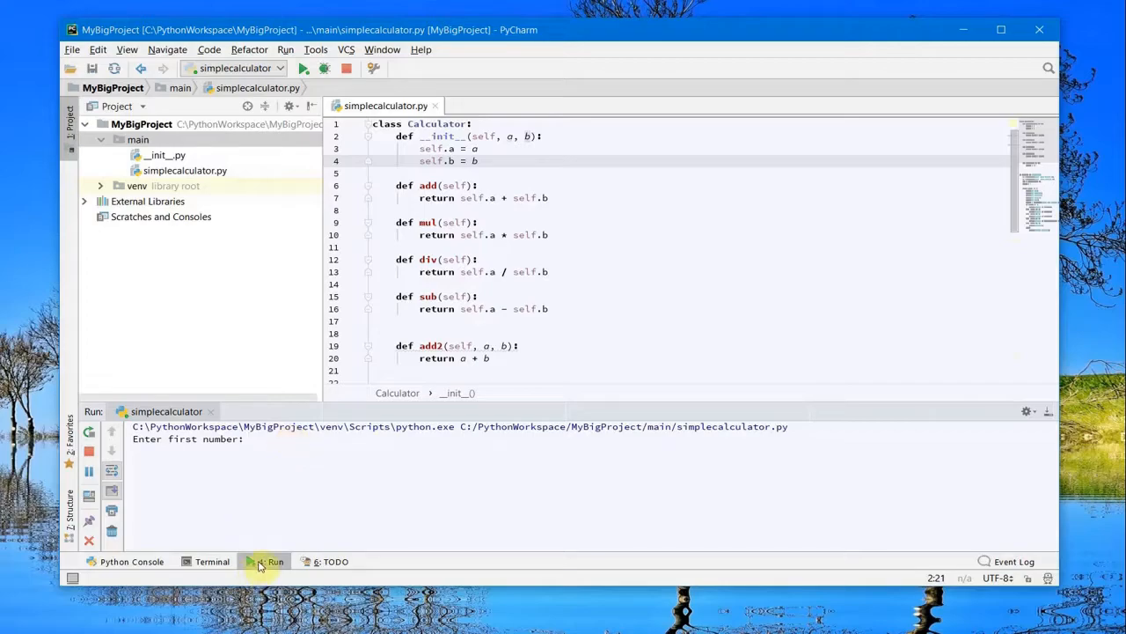
pyautogui.click(256, 438)
pyautogui.write('1')
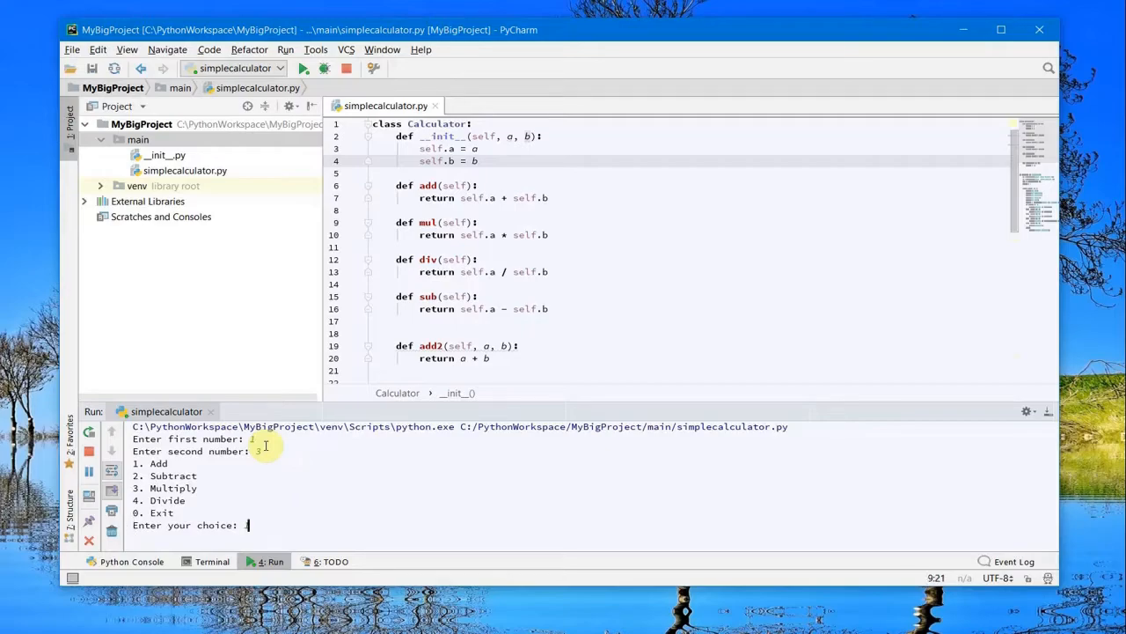
pyautogui.press('enter')
pyautogui.write('0')
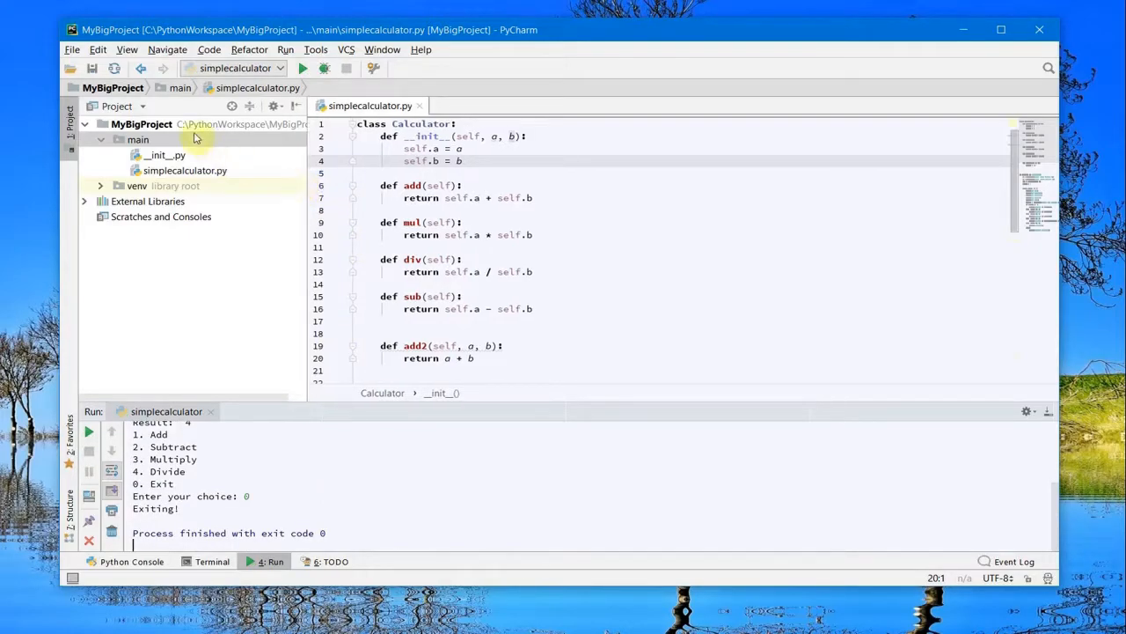
pyautogui.moveTo(113, 144)
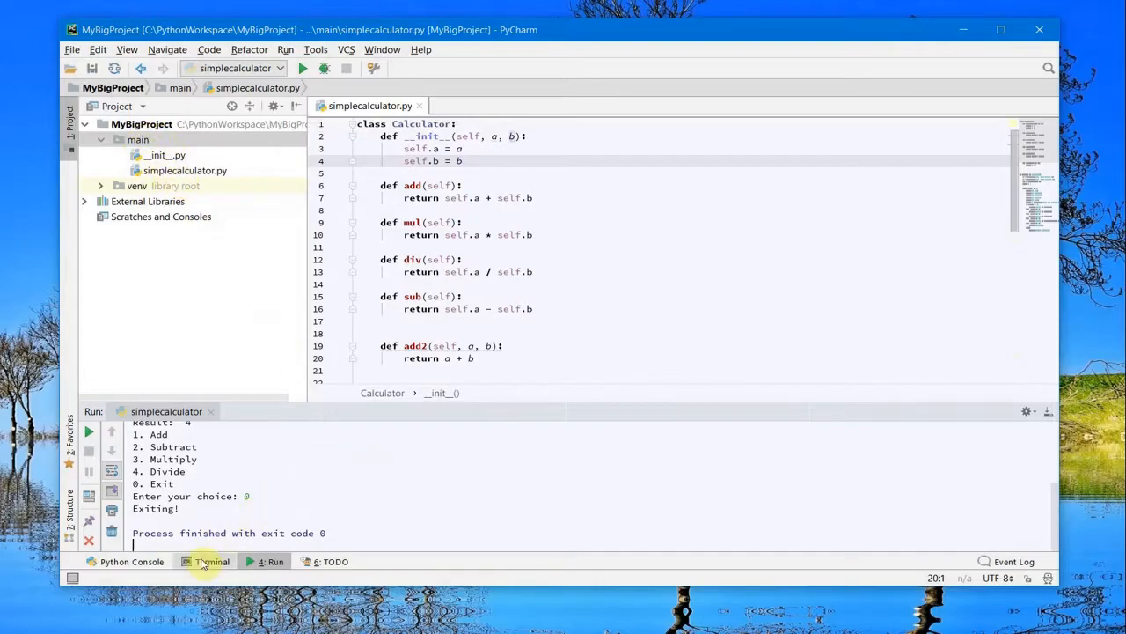
# - Run python main\simplecalculator.py in the terminal, add 2 and 3 for 5, then enter 0 to exit
pyautogui.rightClick(616, 210)
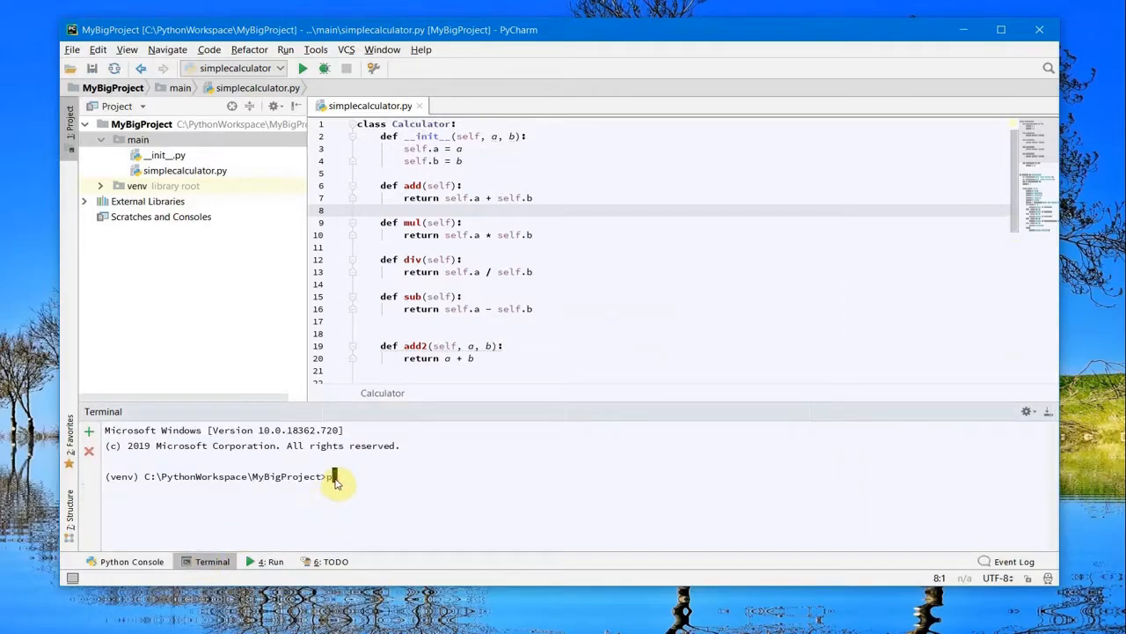
pyautogui.write('python')
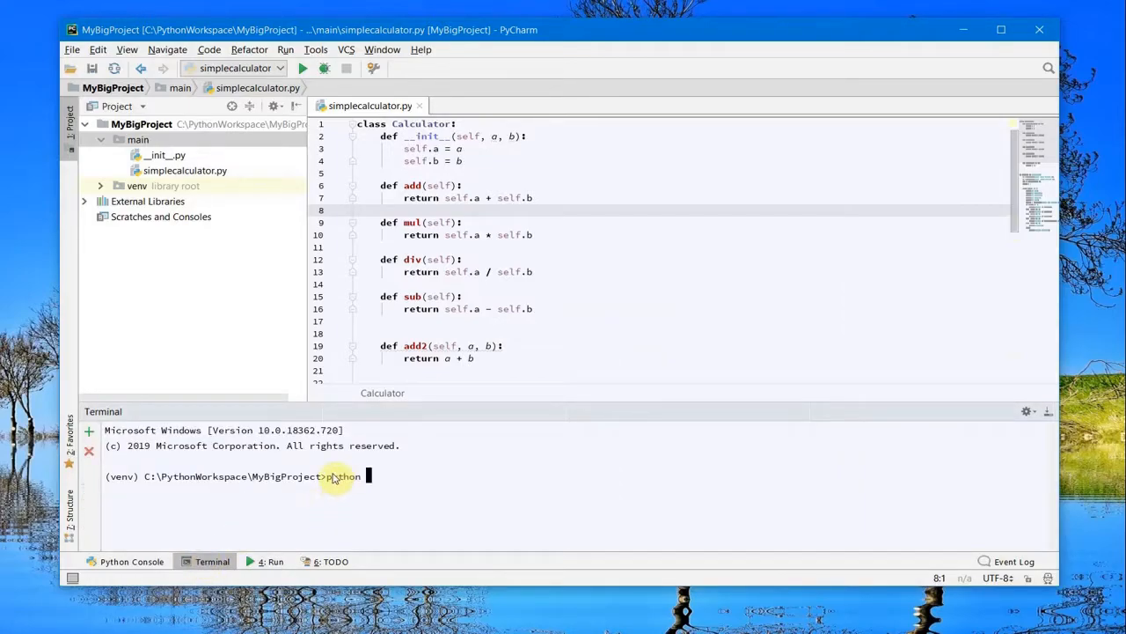
pyautogui.write('main\\simplecalculator.py')
pyautogui.write('1')
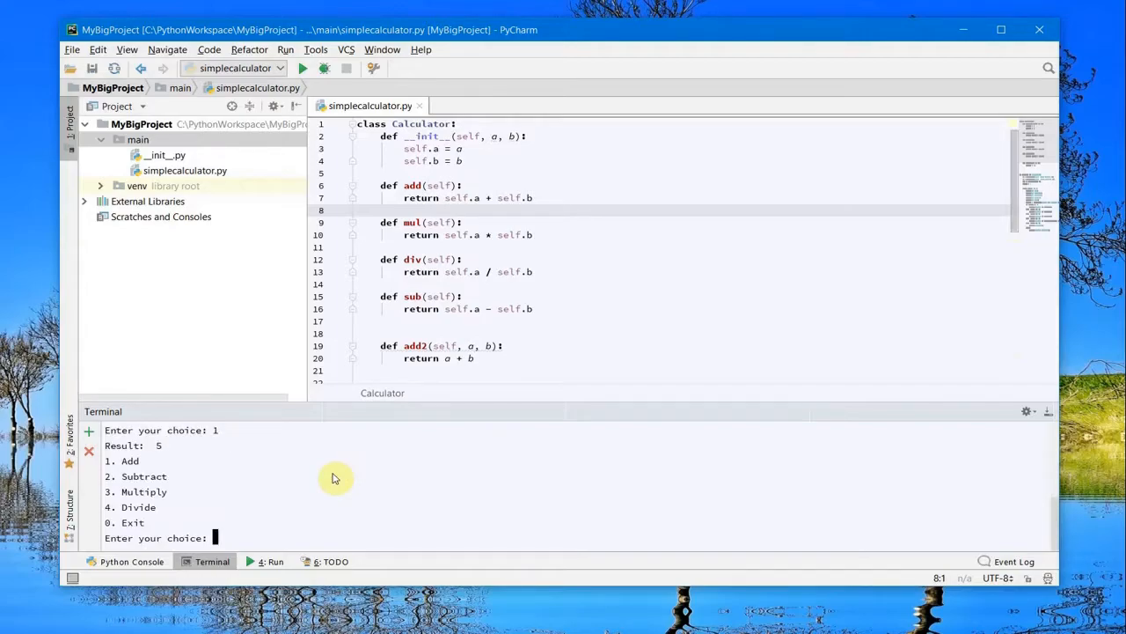
pyautogui.write('0')
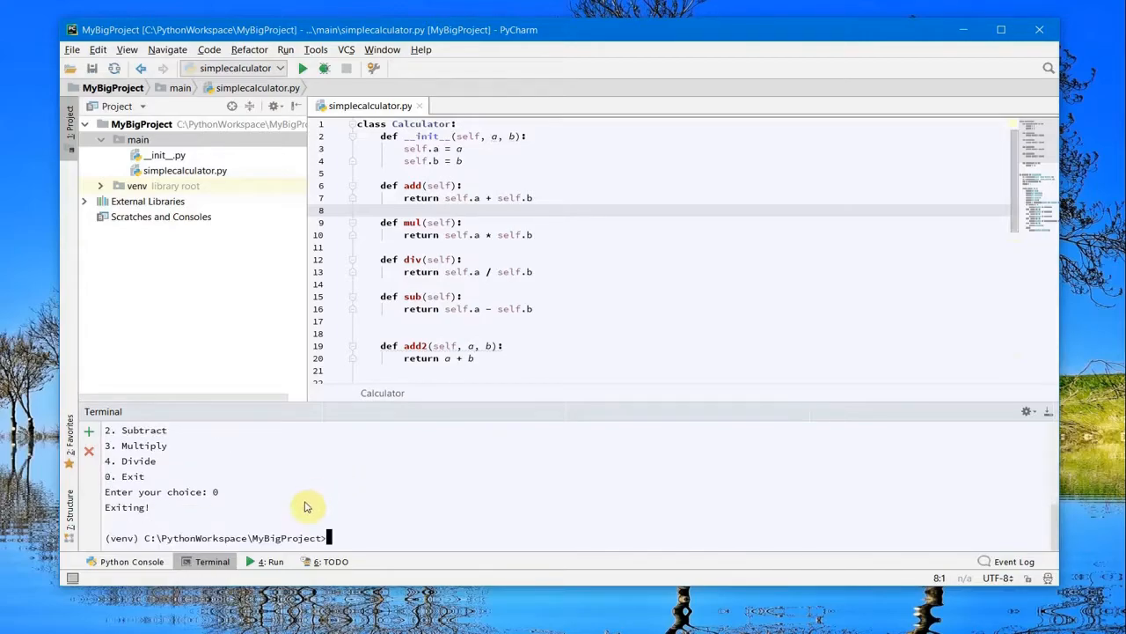
pyautogui.moveTo(211, 560)
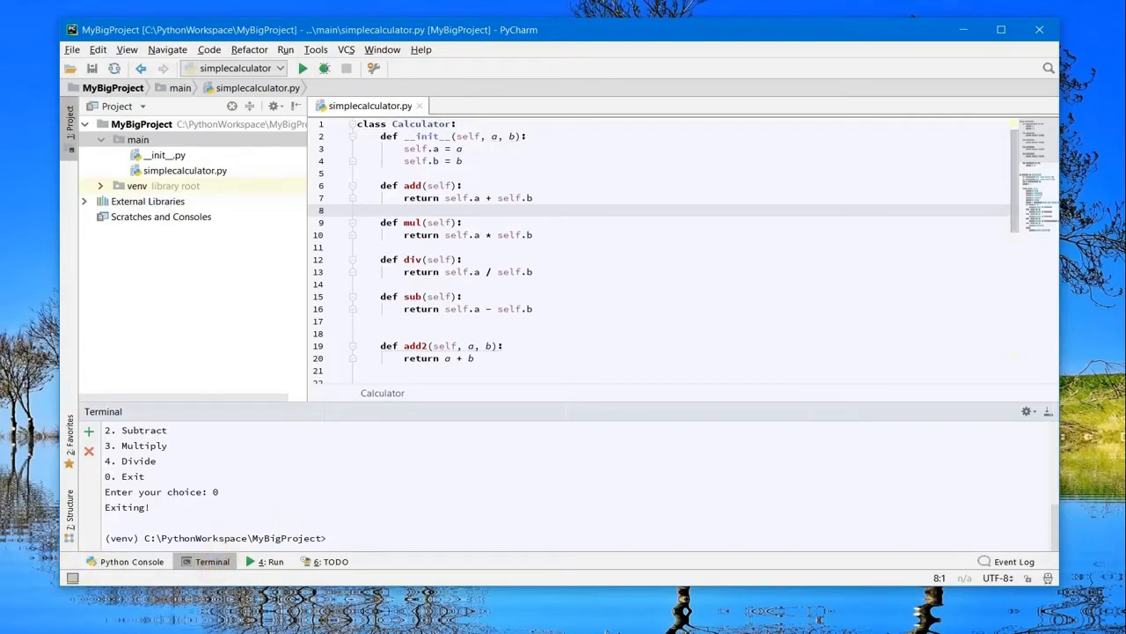
pyautogui.click(201, 525)
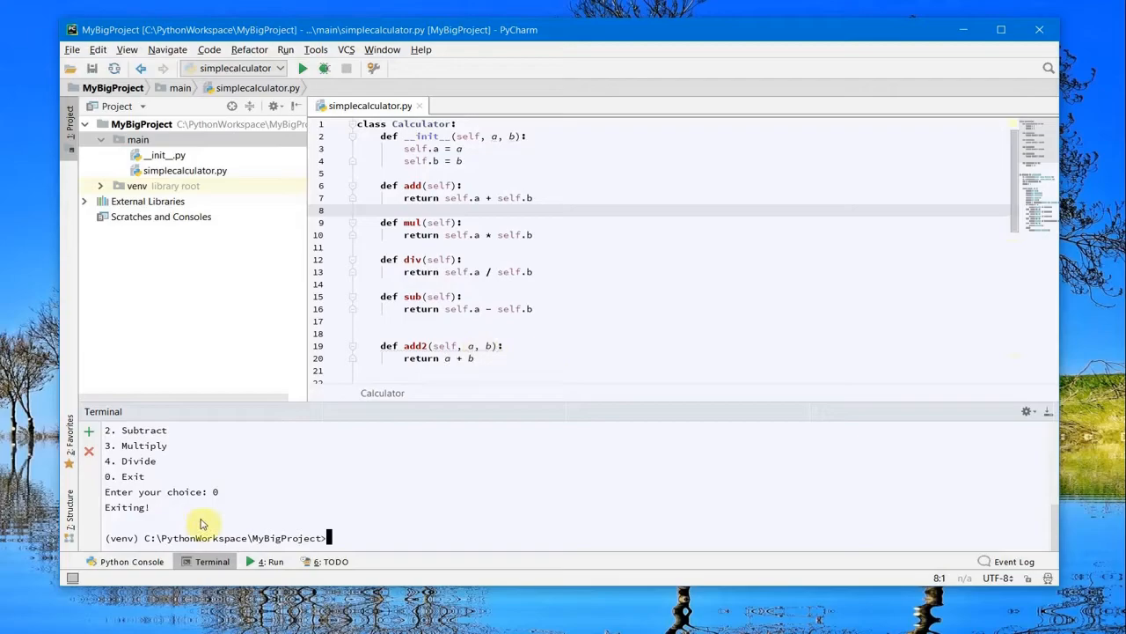
pyautogui.moveTo(338, 526)
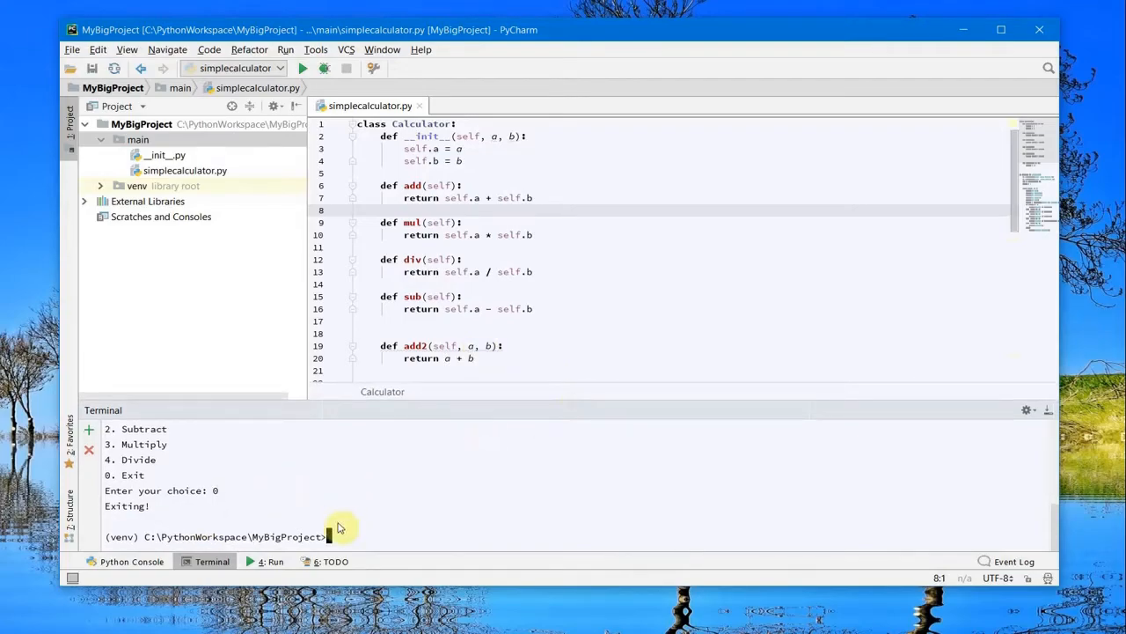
pyautogui.moveTo(498, 363)
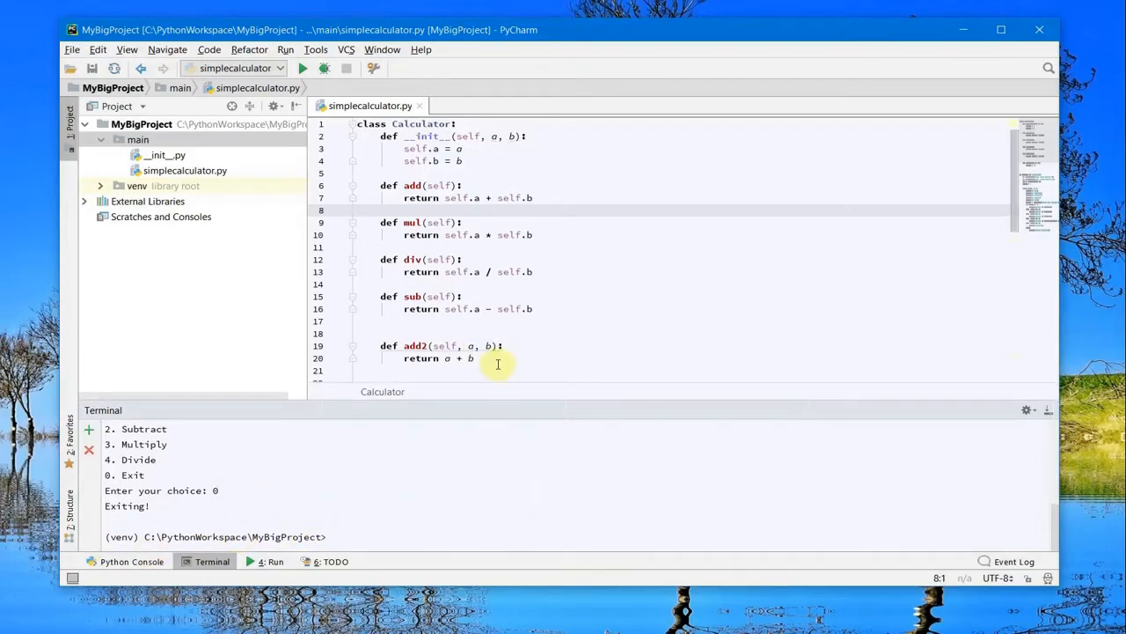
pyautogui.scroll(-3)
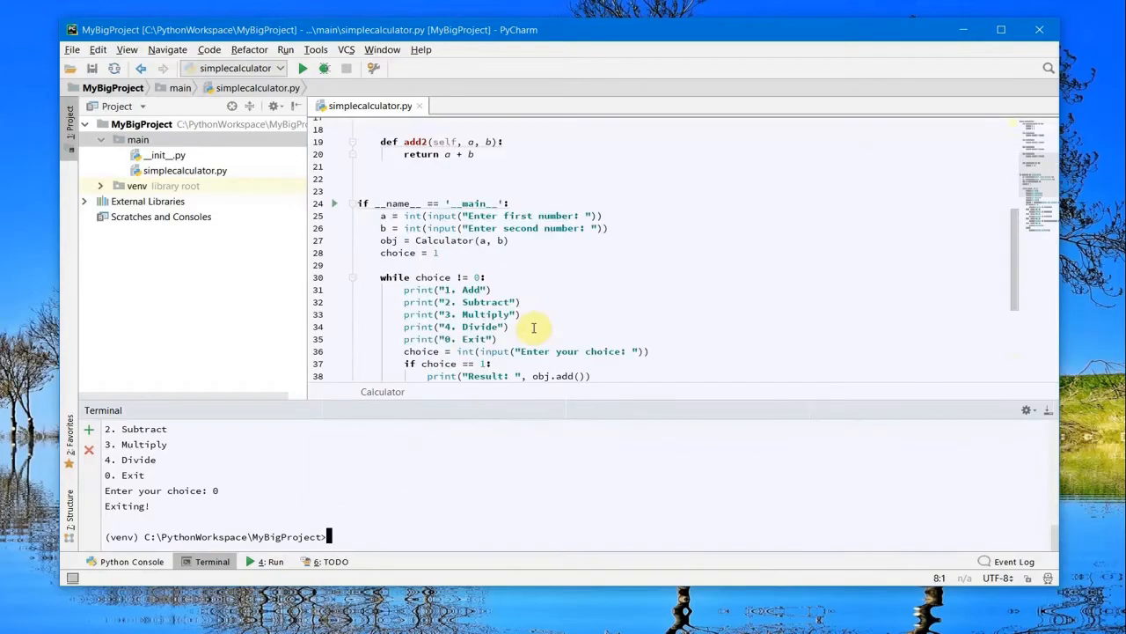